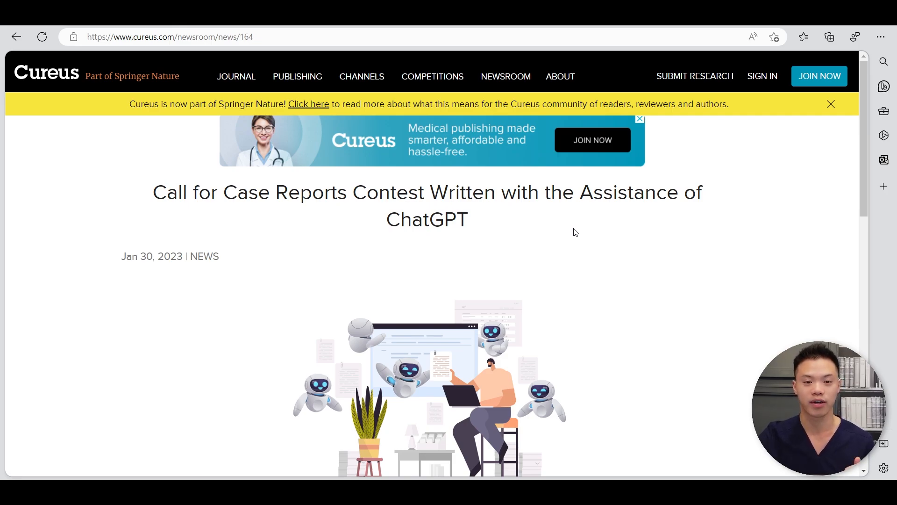
mouse_move(596, 229)
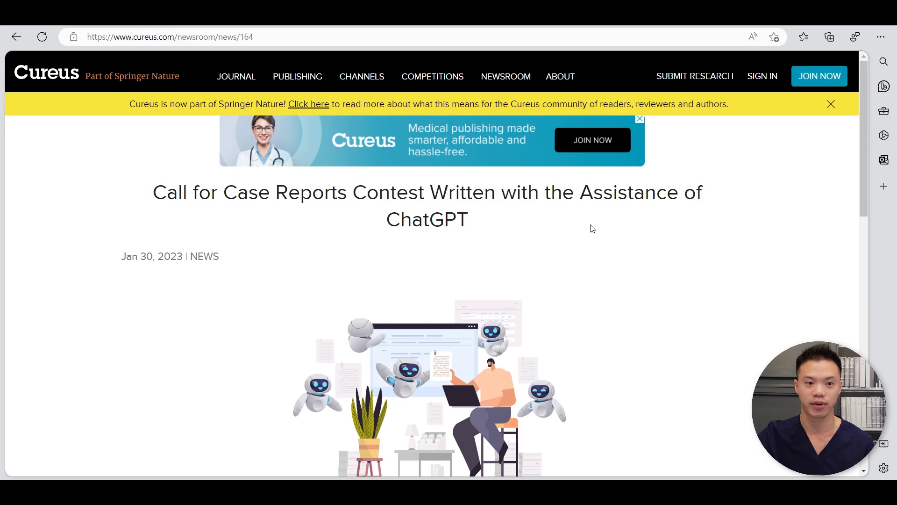
mouse_move(122, 97)
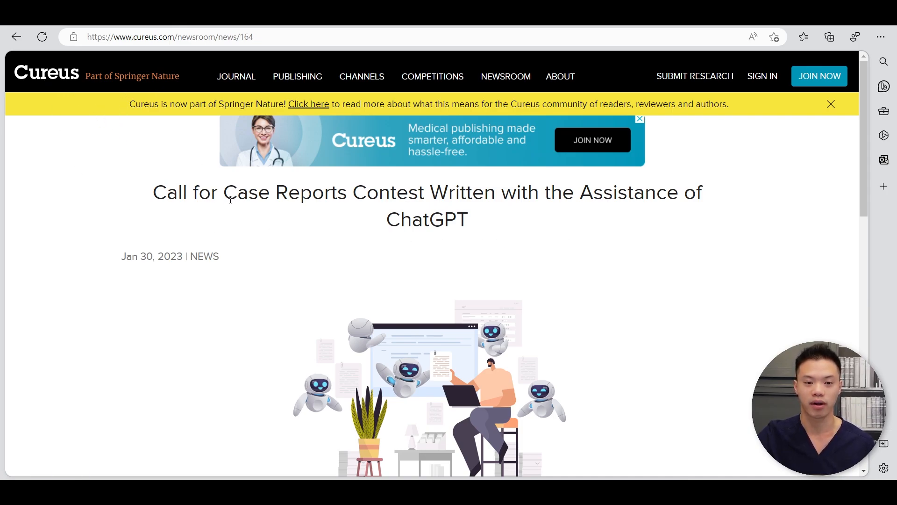
mouse_move(564, 216)
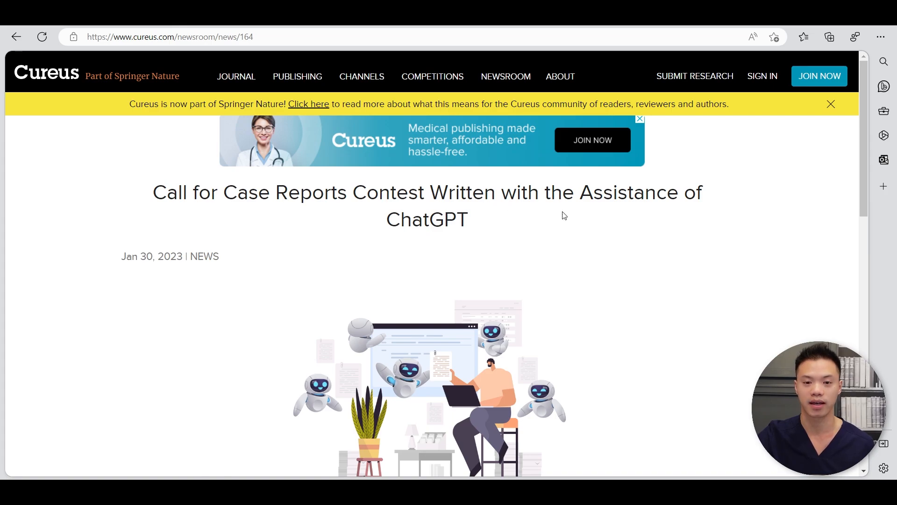
Scroll the Bing home page, then start a search for Bing AI to reach the Chat tab.
scroll("down", 3)
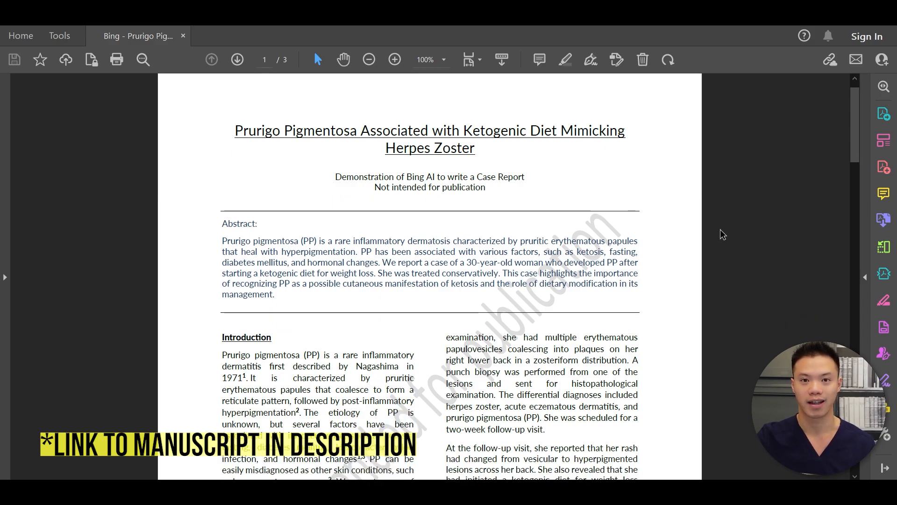
scroll("down", 3)
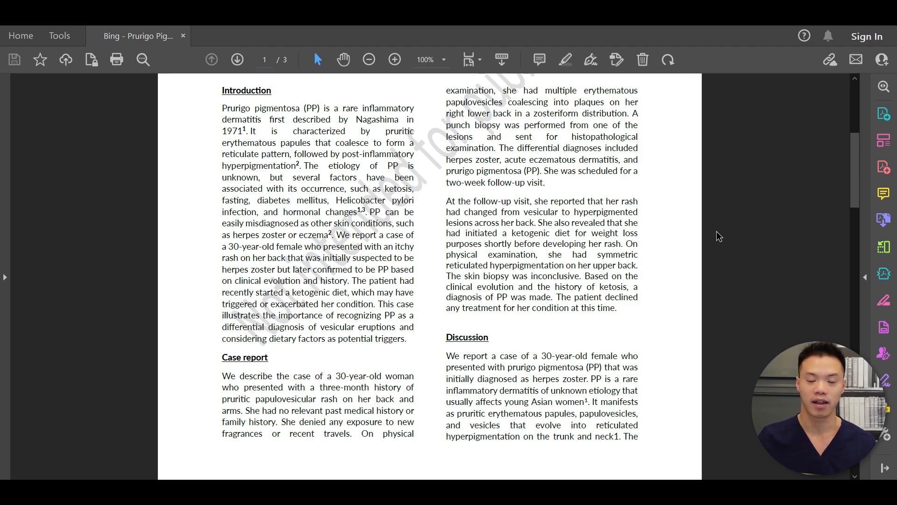
scroll("down", 3)
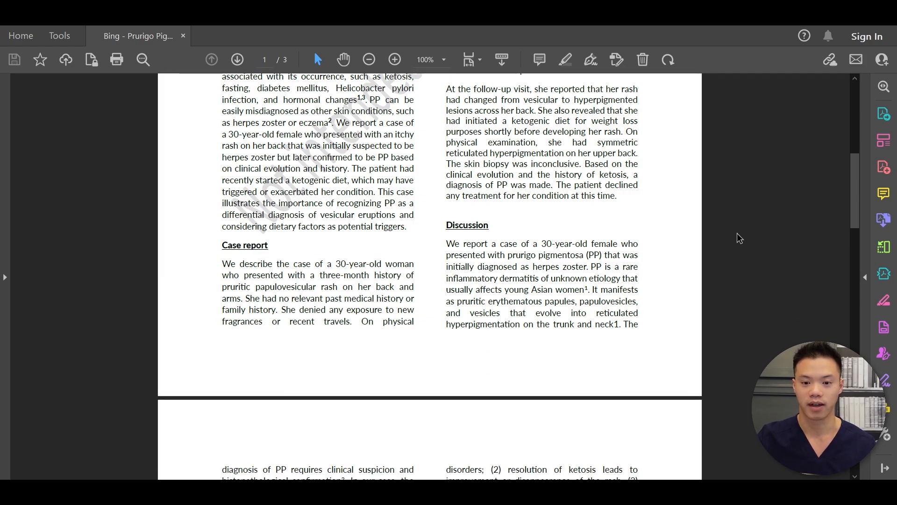
scroll("down", 3)
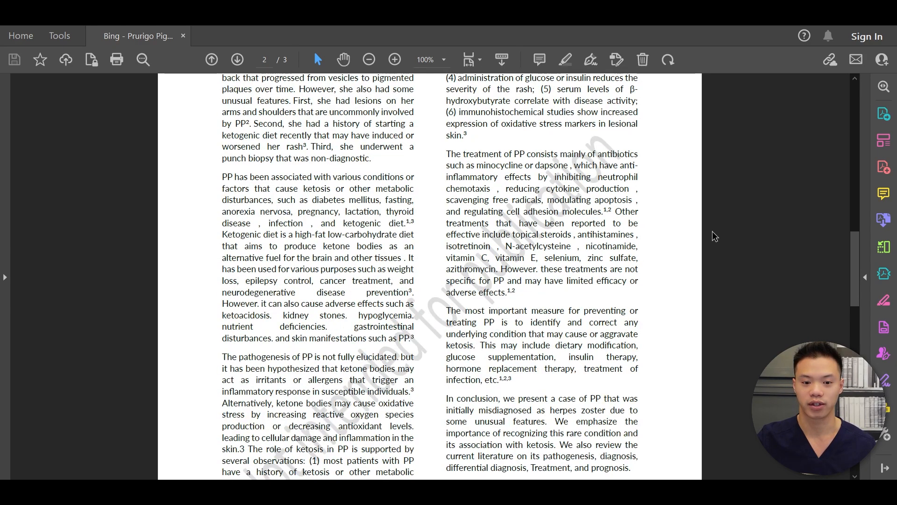
scroll("down", 3)
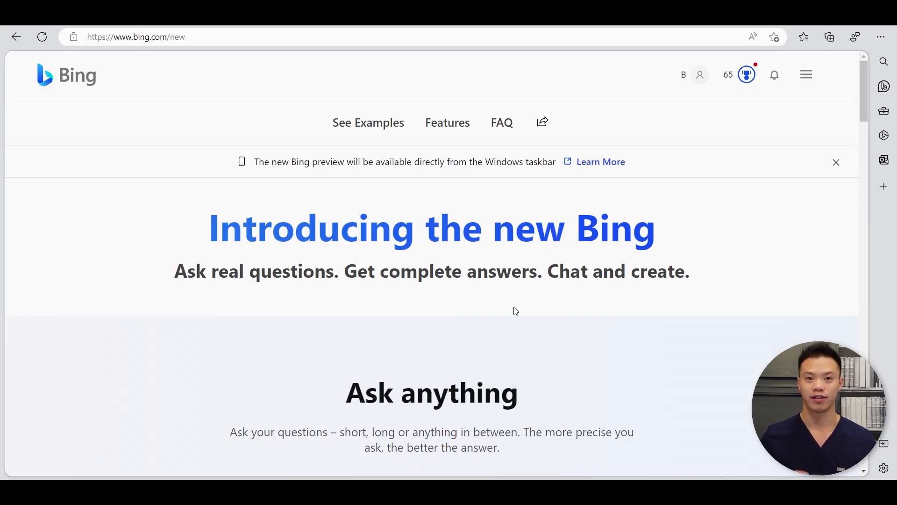
mouse_move(715, 148)
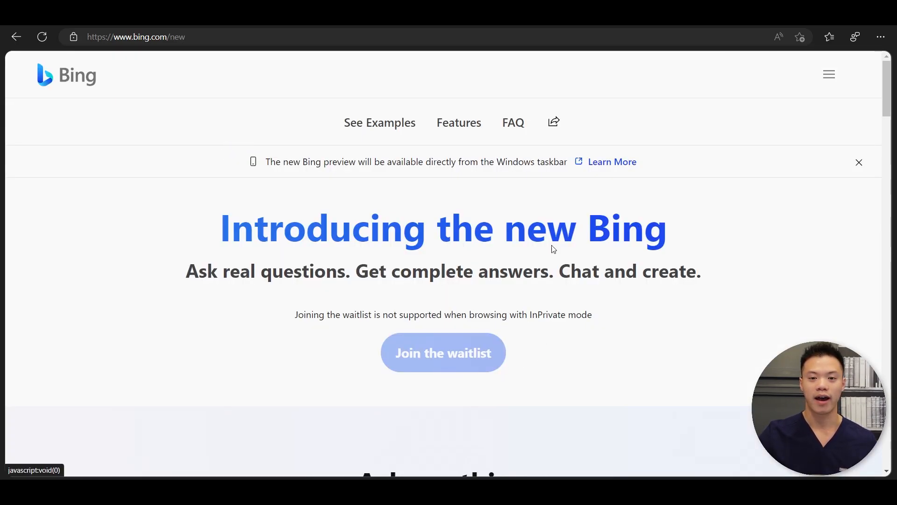
mouse_move(504, 358)
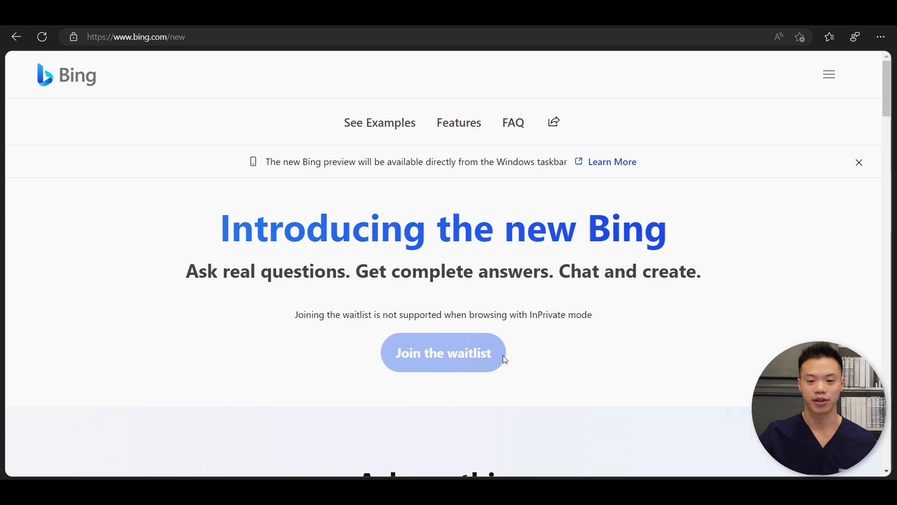
mouse_move(537, 373)
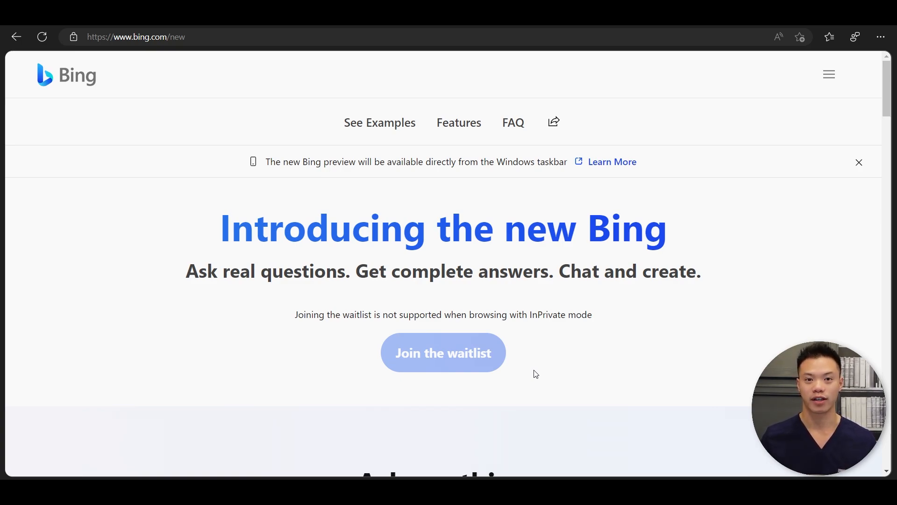
scroll("down", 3)
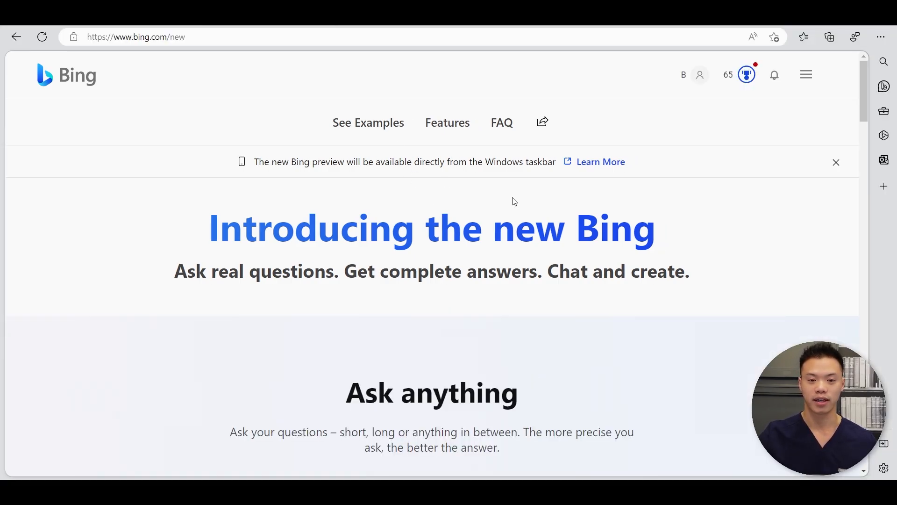
scroll("down", 3)
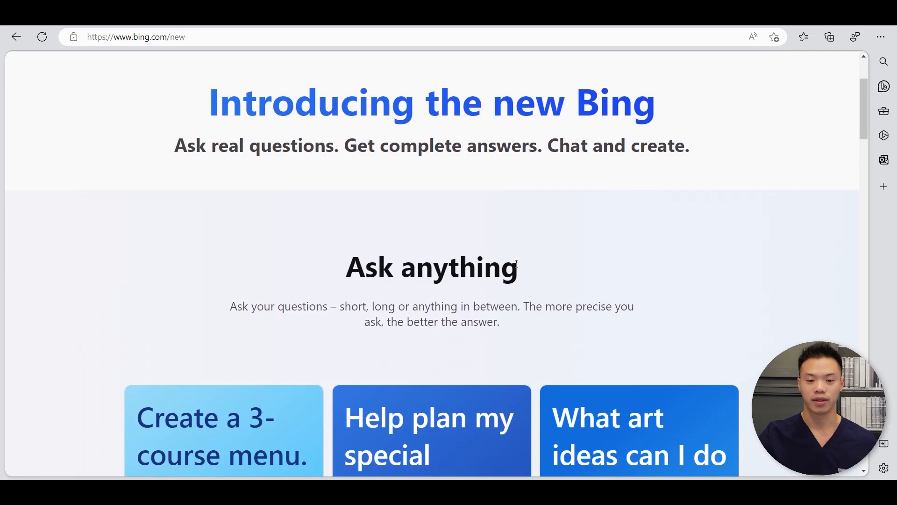
scroll("down", 3)
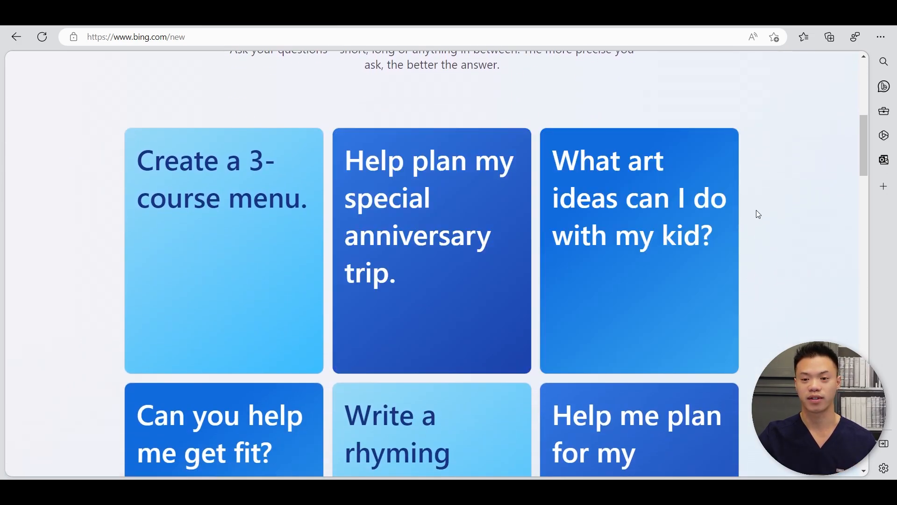
scroll("down", 3)
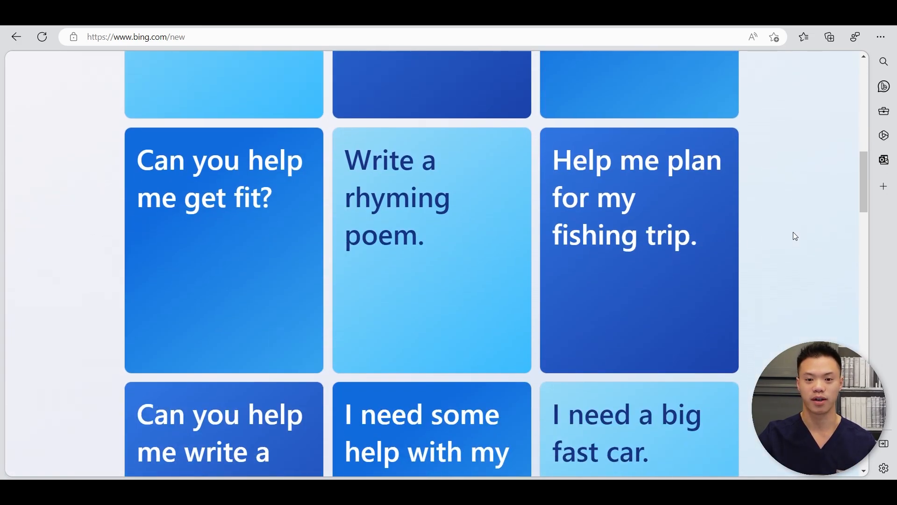
scroll("down", 3)
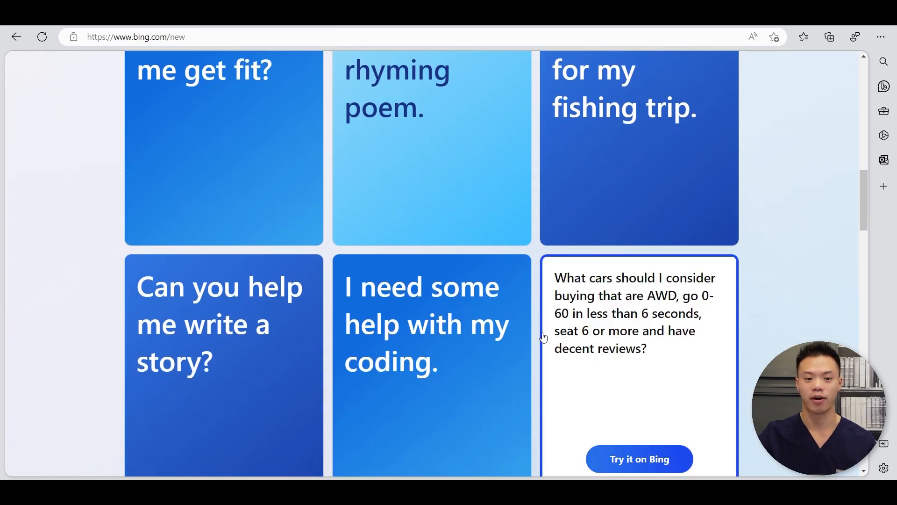
scroll("down", 3)
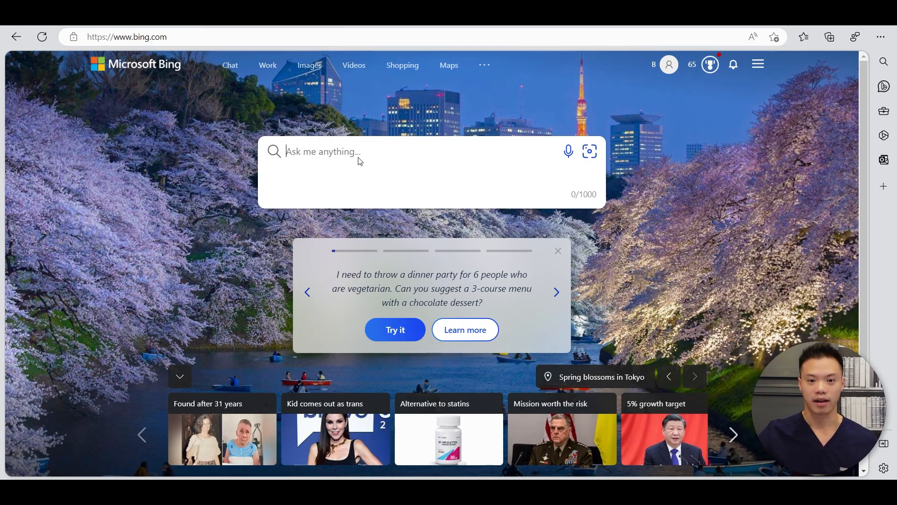
left_click(355, 151)
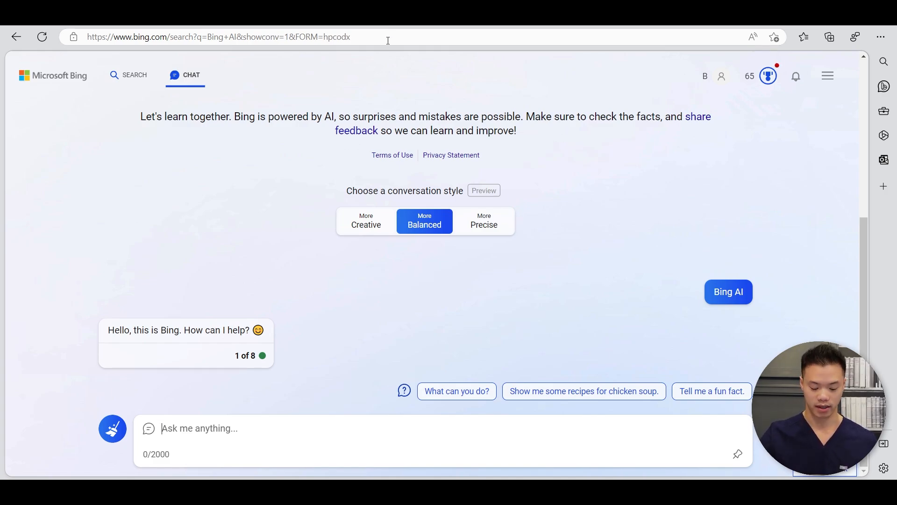
Write the case-report request asking Bing to read notes as "Text 1", then paste the clinic notes below it.
type("Please help me wr")
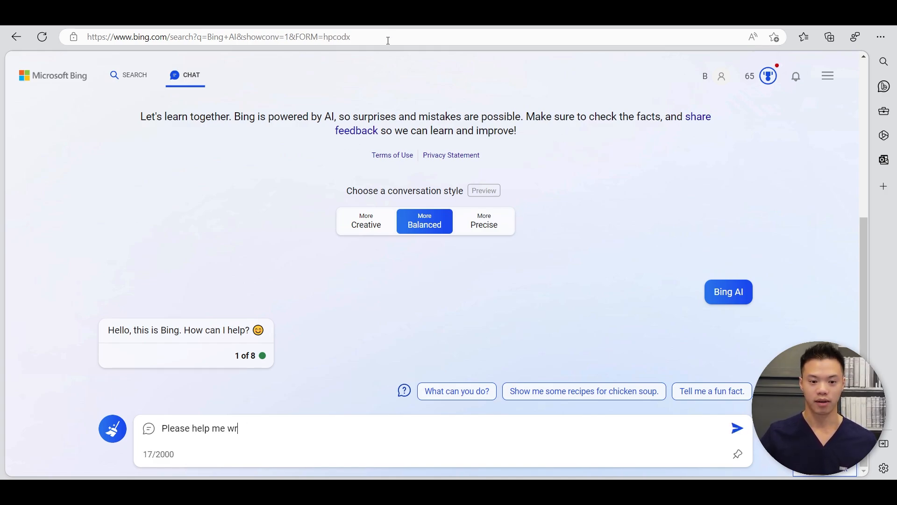
type("ite a case report. Please")
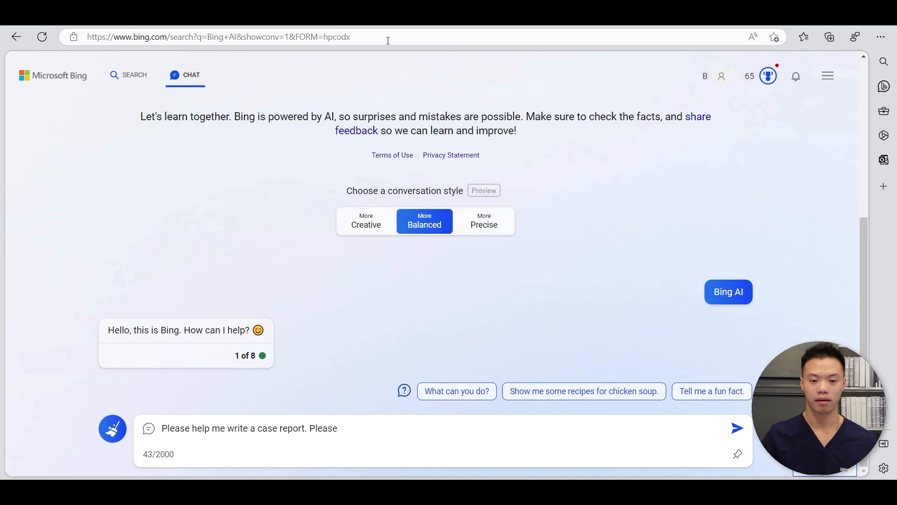
type("read and label this text \"")
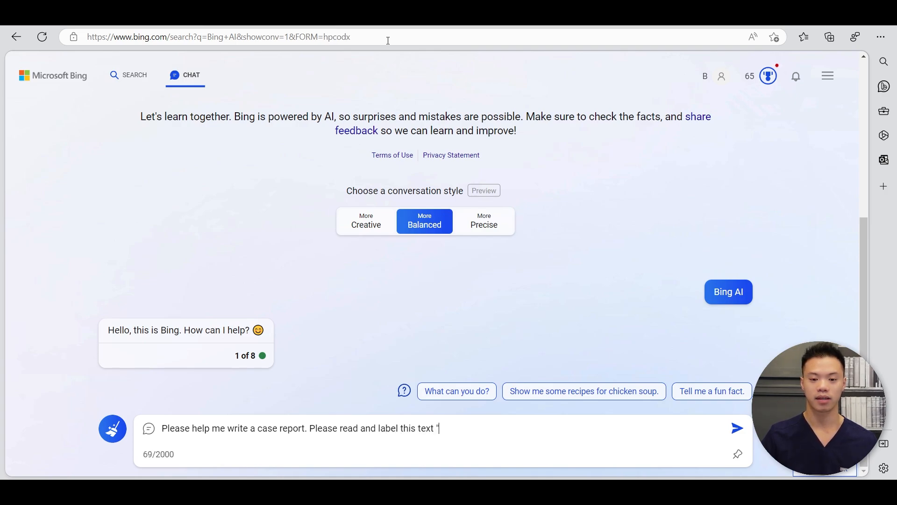
type("Text 1\"")
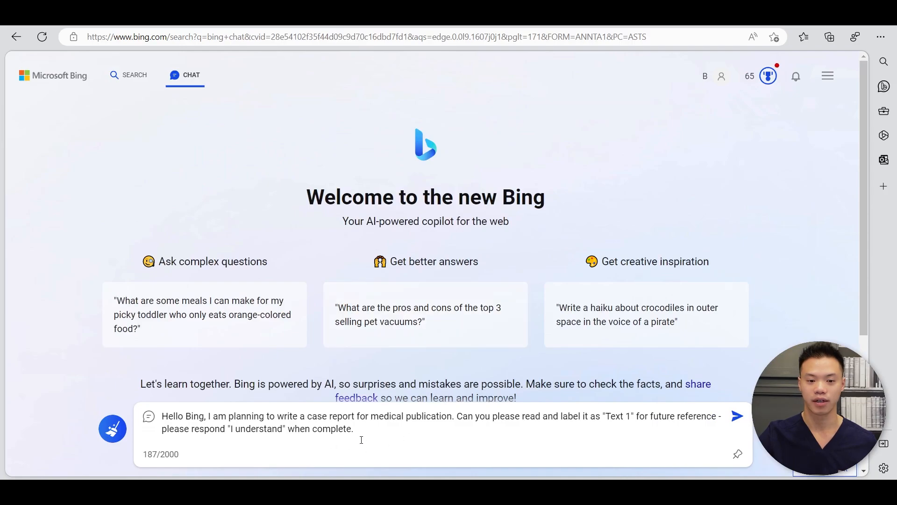
key("Return")
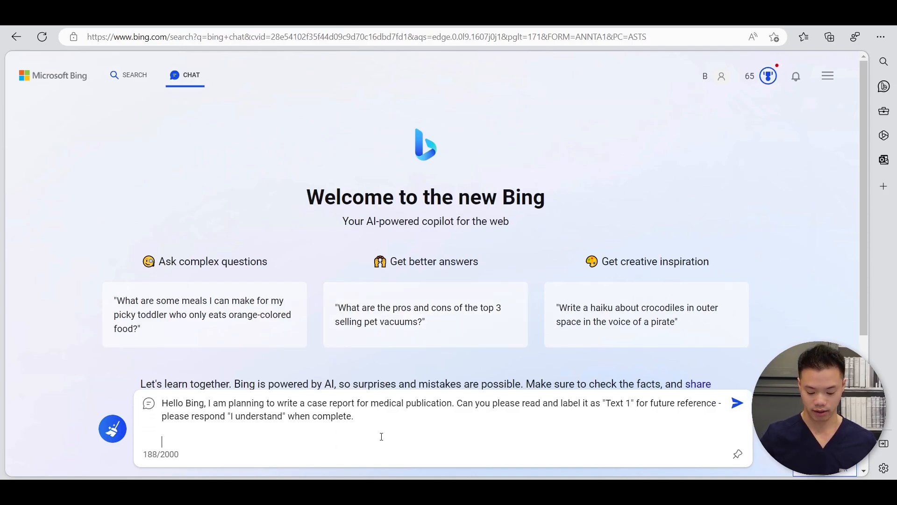
left_click(737, 401)
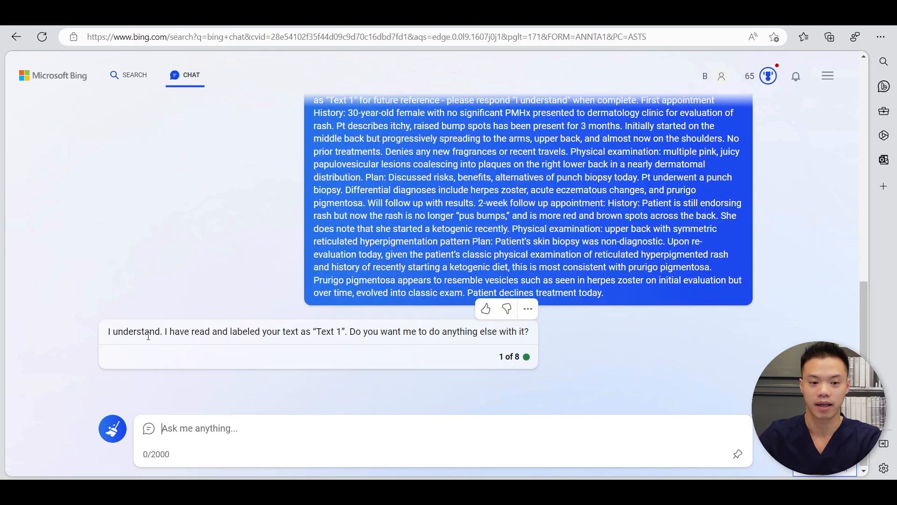
mouse_move(333, 374)
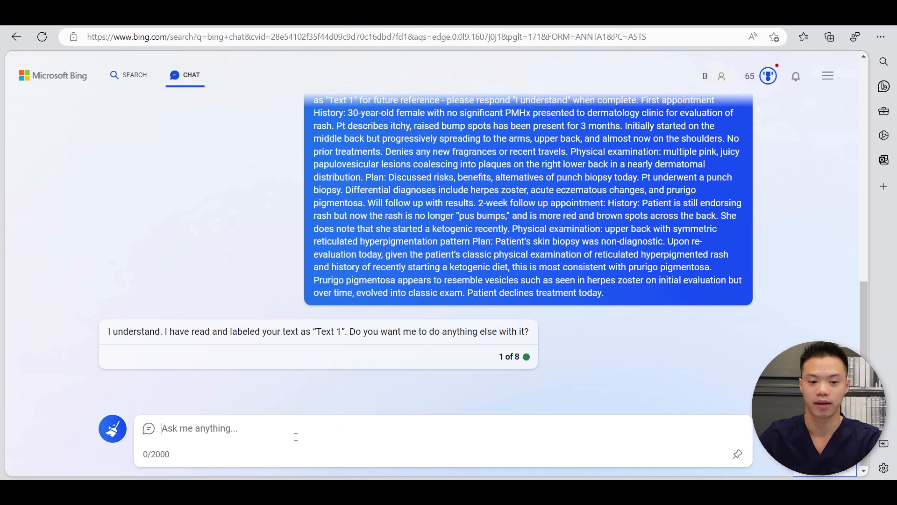
Send a prompt asking for a medical-journal case report introduction using Text 1.
type("Please")
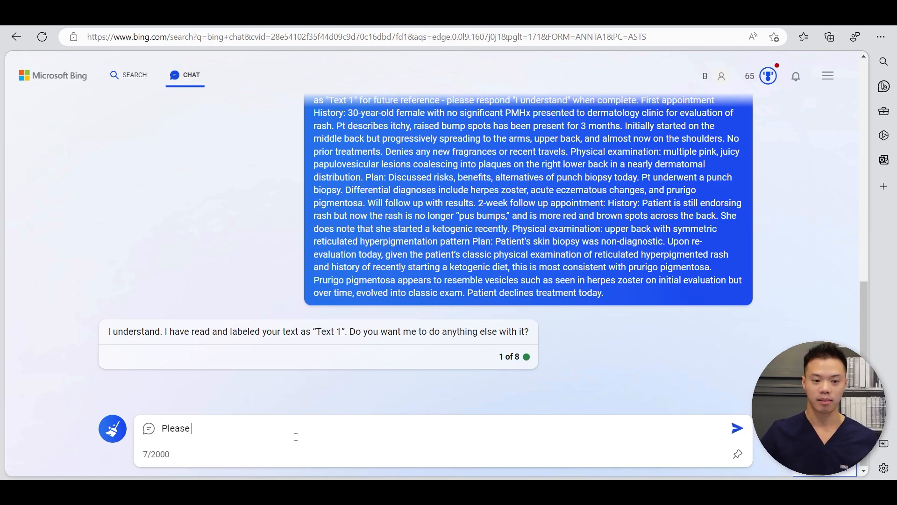
type("help me write an")
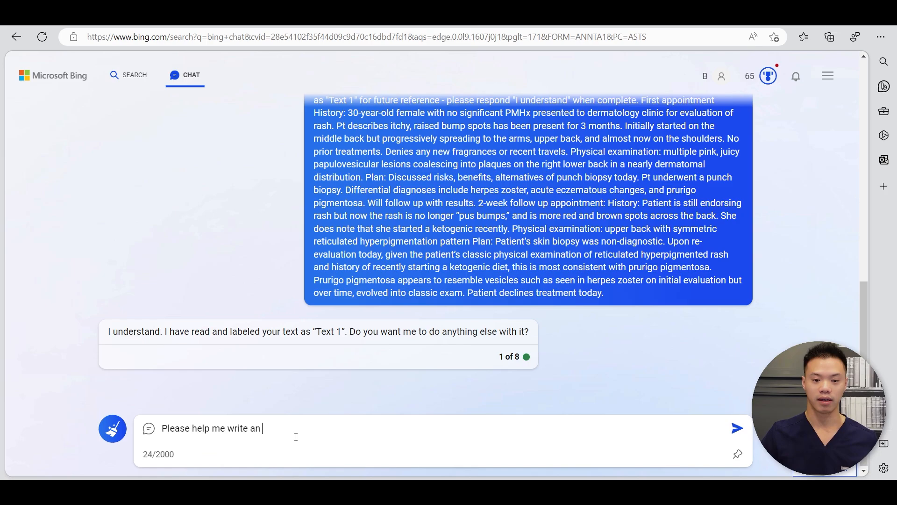
type("introduction to")
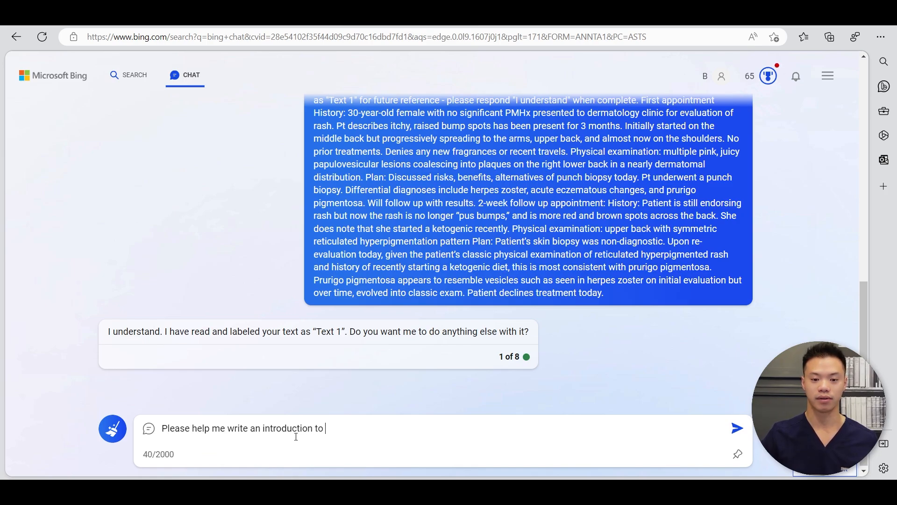
type("a case rep")
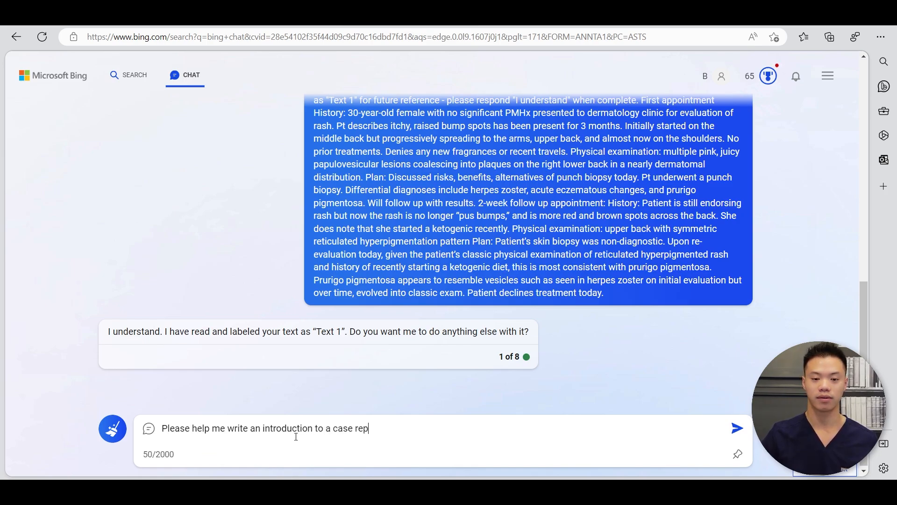
type("ort for medical journal")
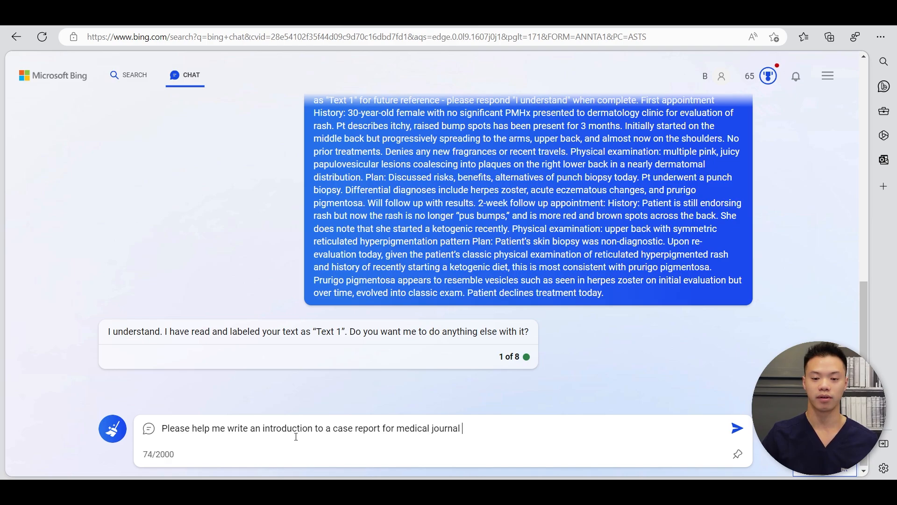
type("publication using")
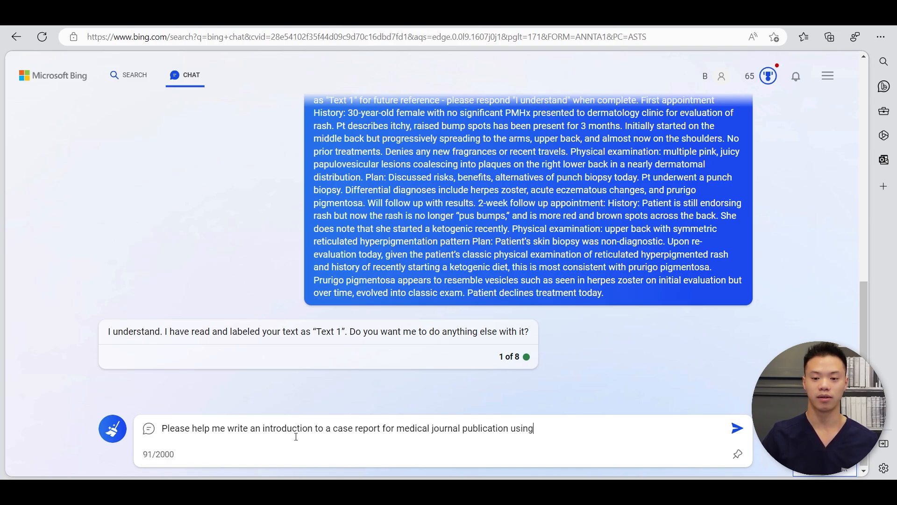
type("Text")
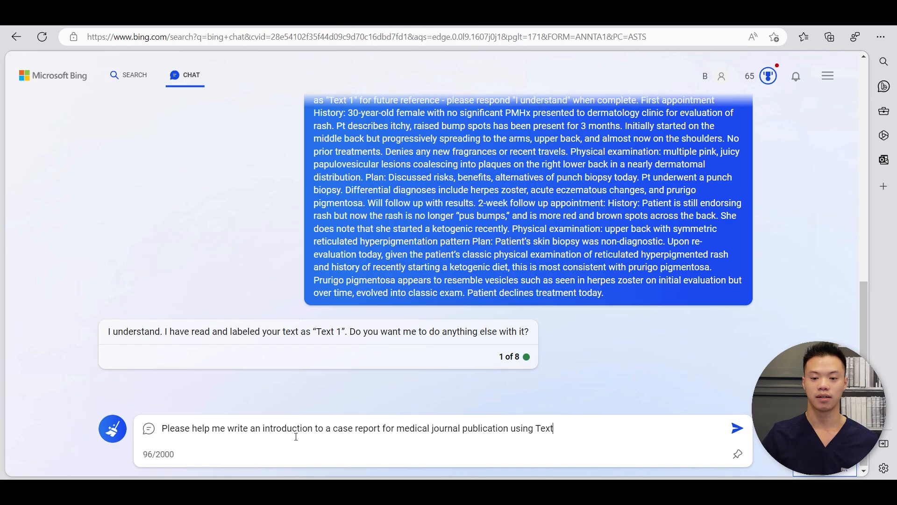
left_click(737, 428)
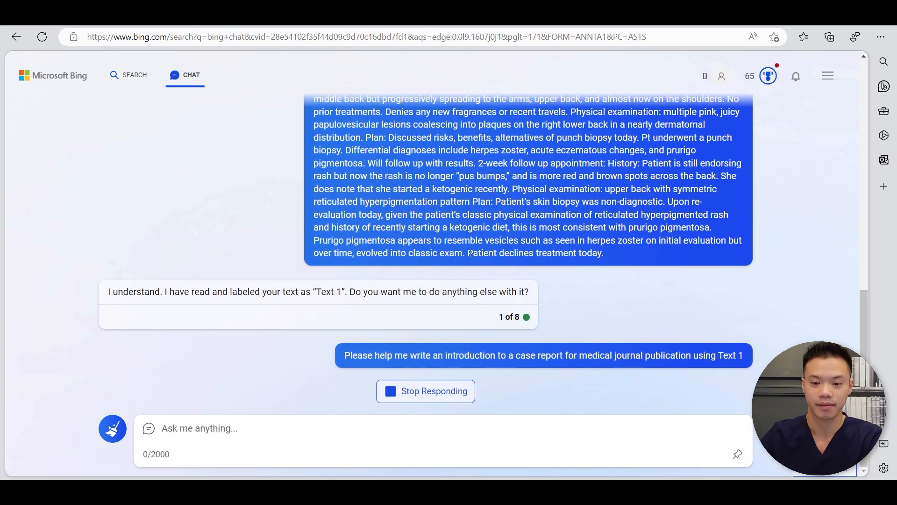
Review Bing's draft introduction and expand '+2 more' to list every source link.
scroll("down", 3)
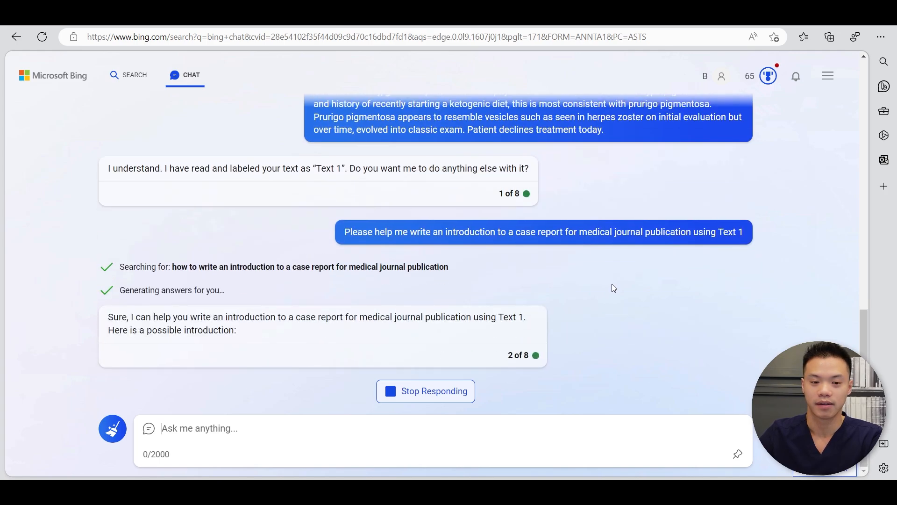
scroll("down", 3)
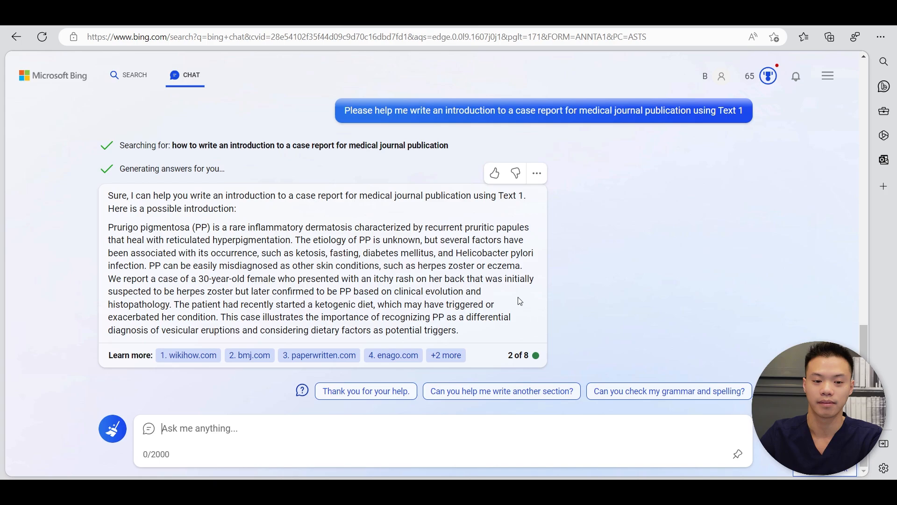
mouse_move(352, 345)
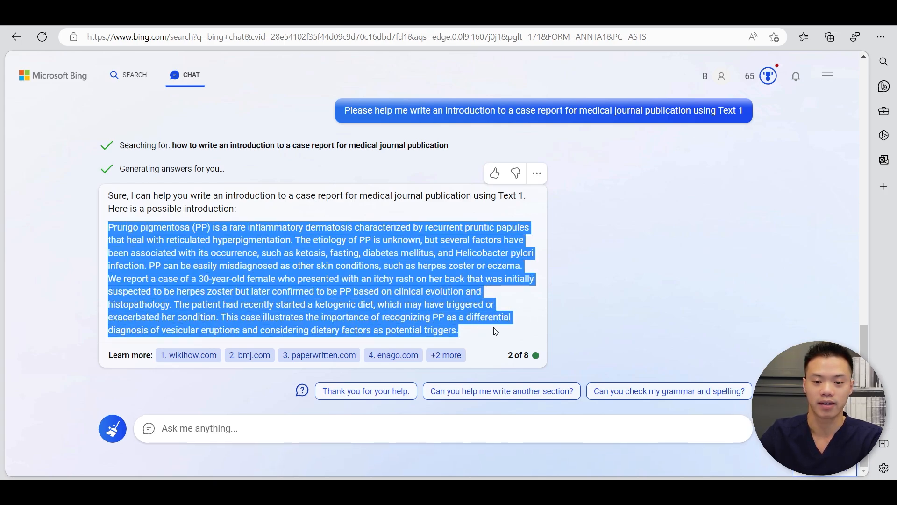
left_click(446, 356)
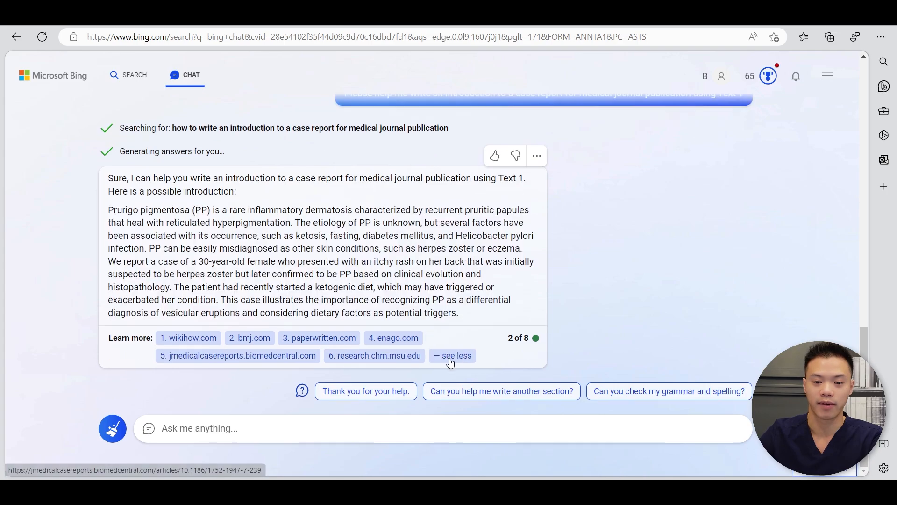
mouse_move(317, 355)
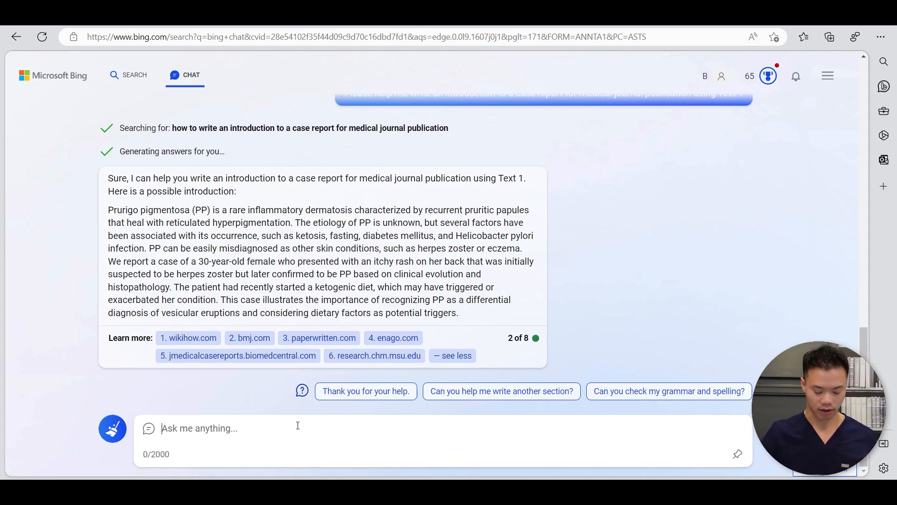
Send a prompt asking for a case report introduction using PubMed scientific journal articles about Text 1.
type("Please help me")
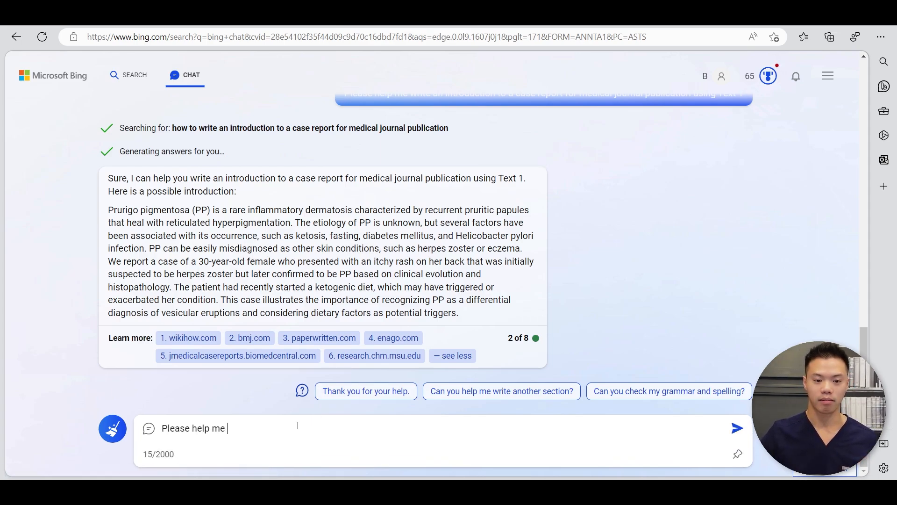
type("write a")
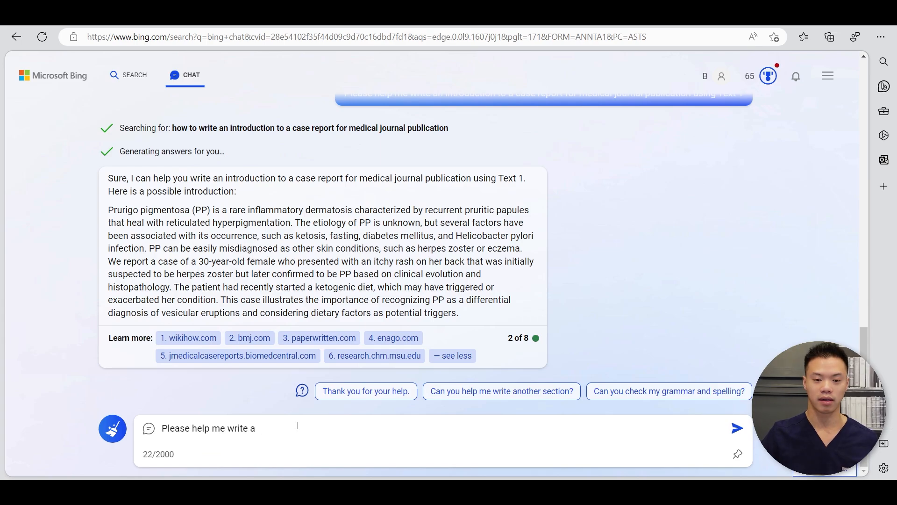
type("n introduction o")
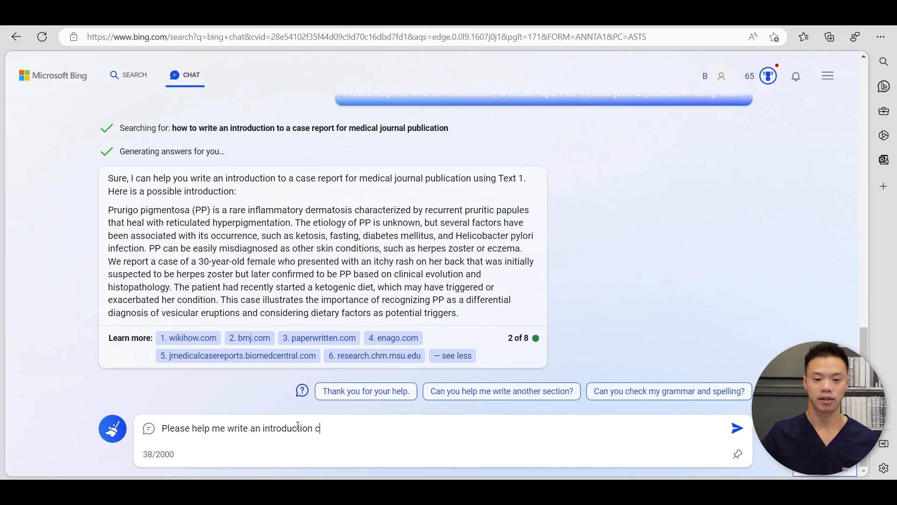
type("for a ca")
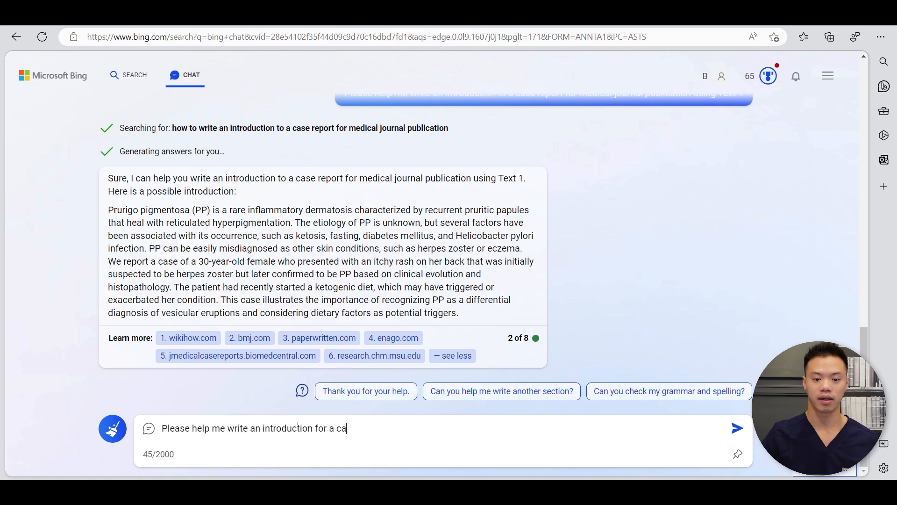
type("se report using pu")
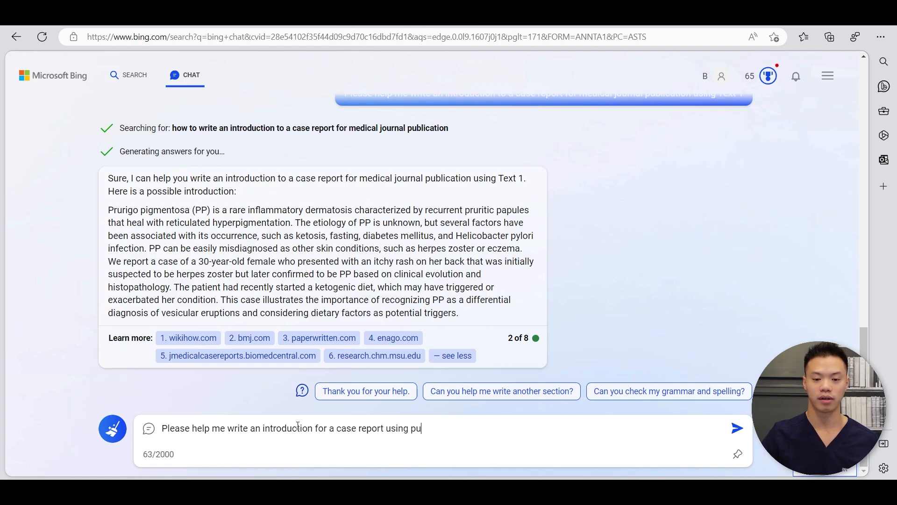
type("scientific ar")
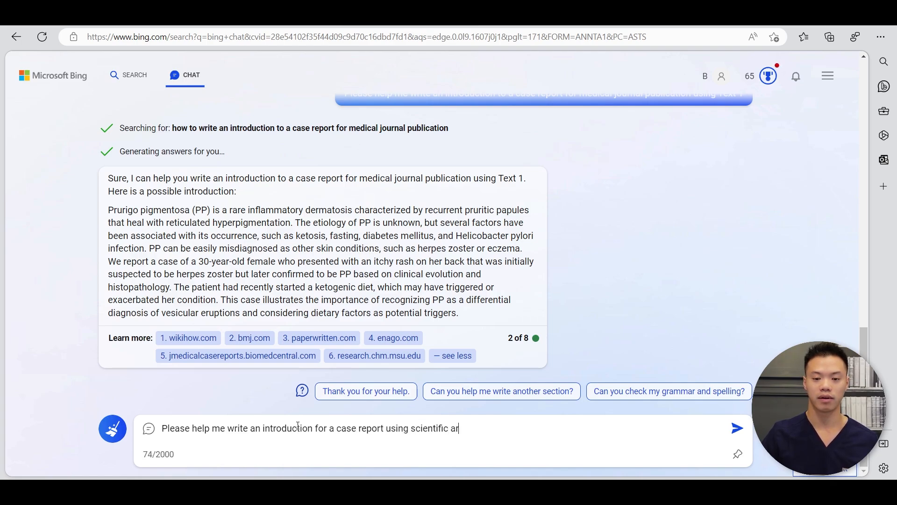
type("ticles pul")
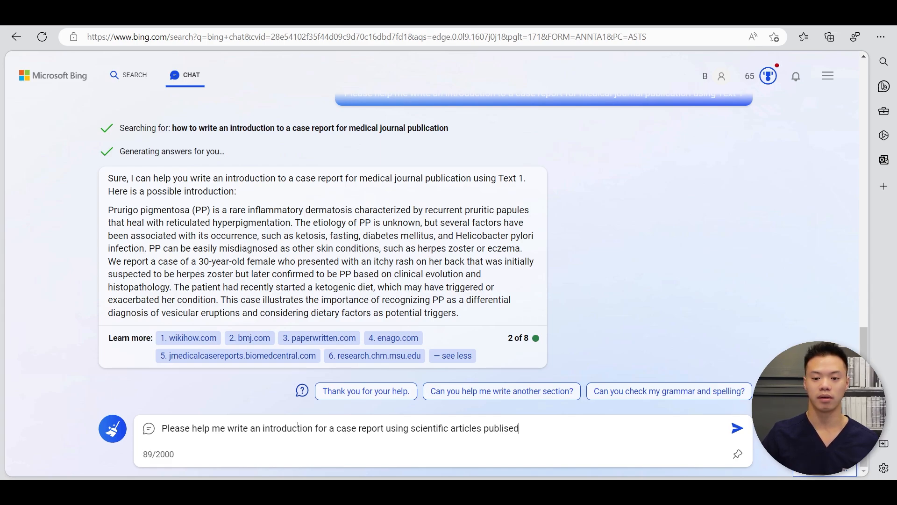
type("in journals from pub med")
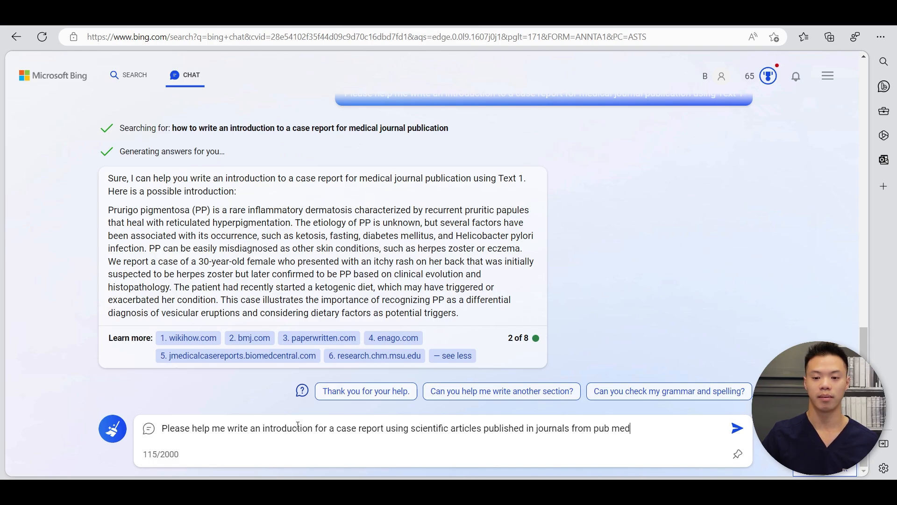
type("f")
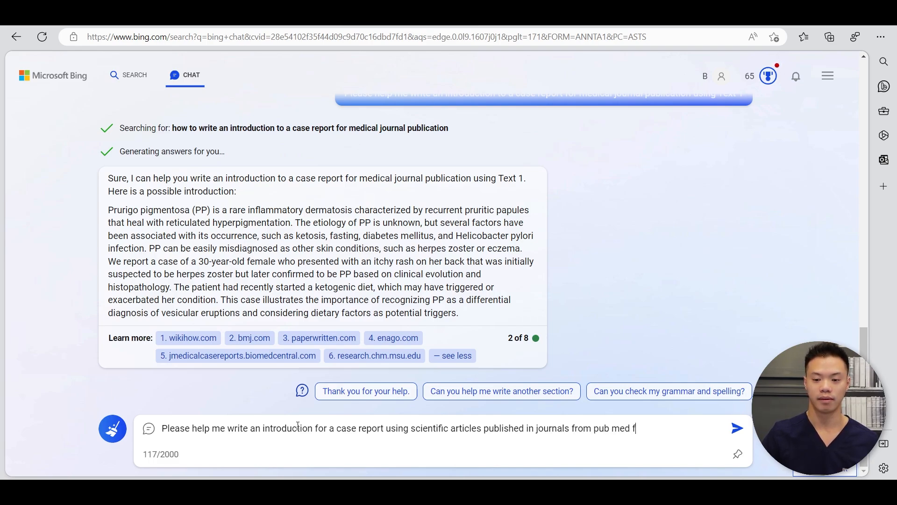
type("about text")
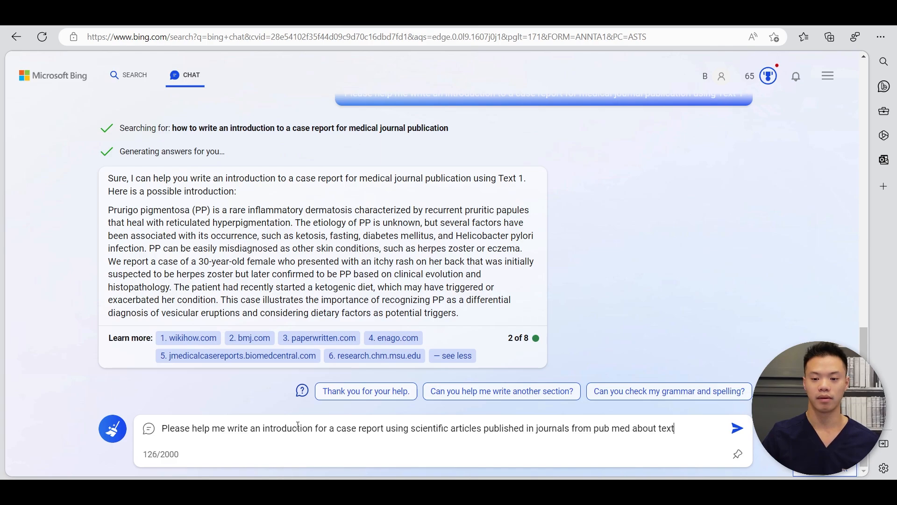
left_click(738, 428)
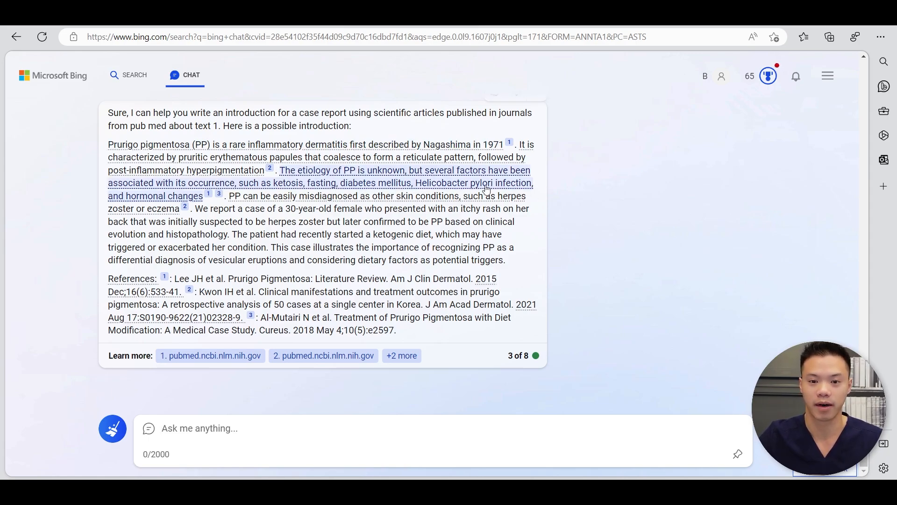
mouse_move(458, 144)
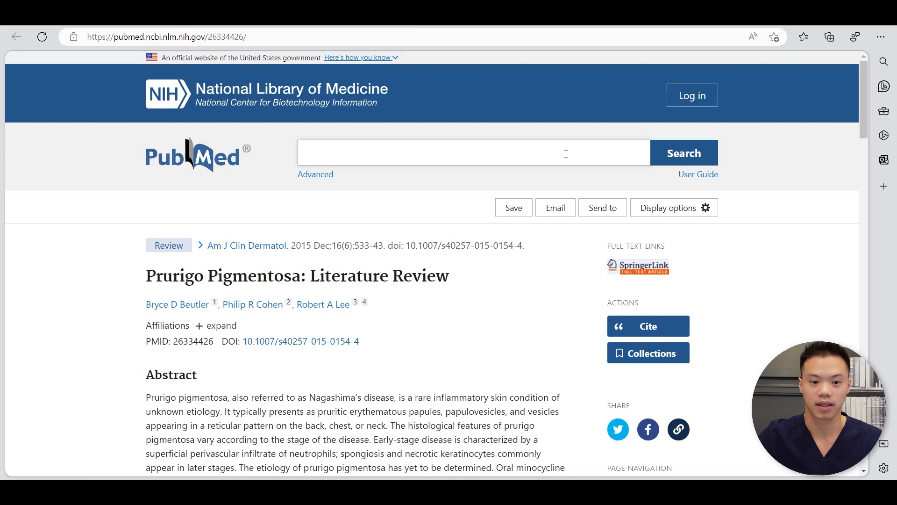
Scroll the PubMed 'Prurigo Pigmentosa: Literature Review' page down to its abstract.
scroll("down", 3)
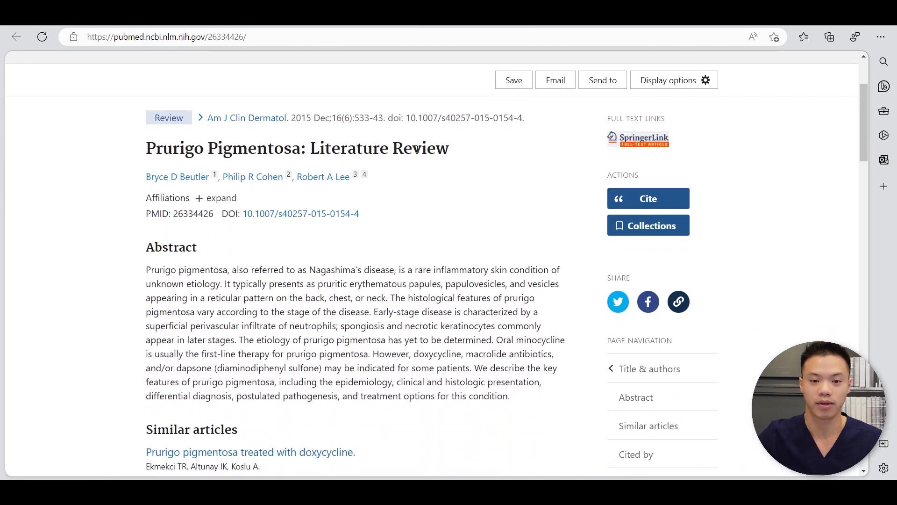
mouse_move(290, 118)
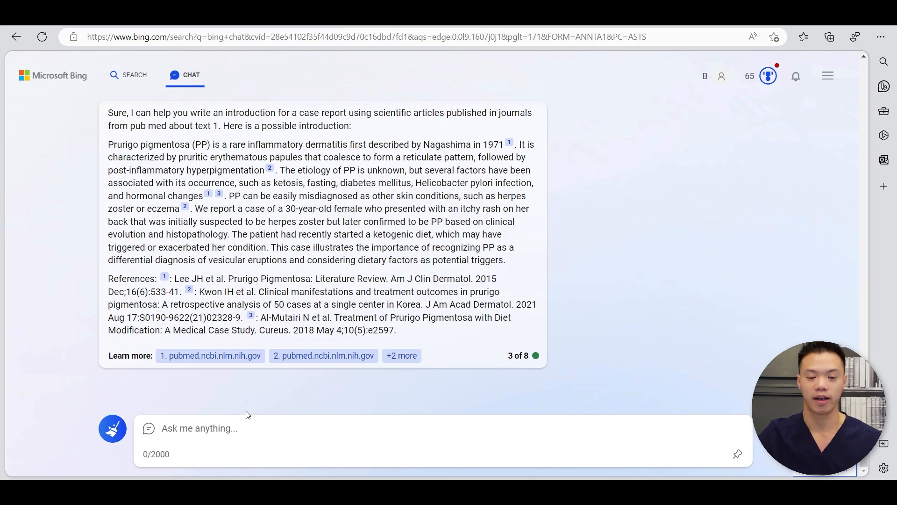
Write a request for the discussion section using Text 1, with references in a table starting with article name.
type("Please write the discussion sec")
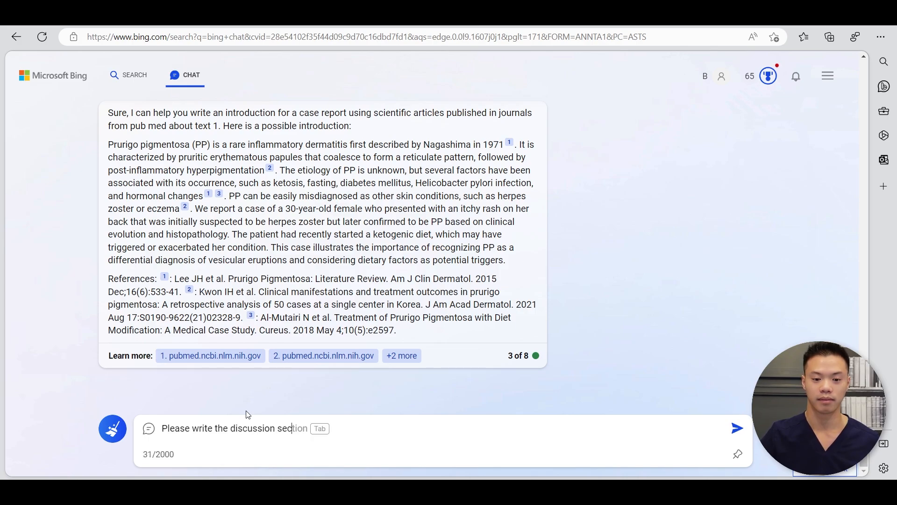
type("of")
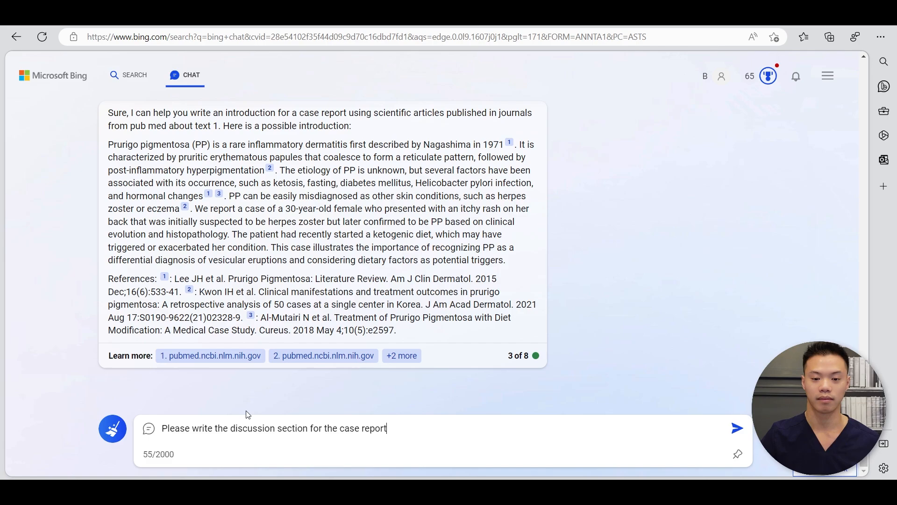
type("using")
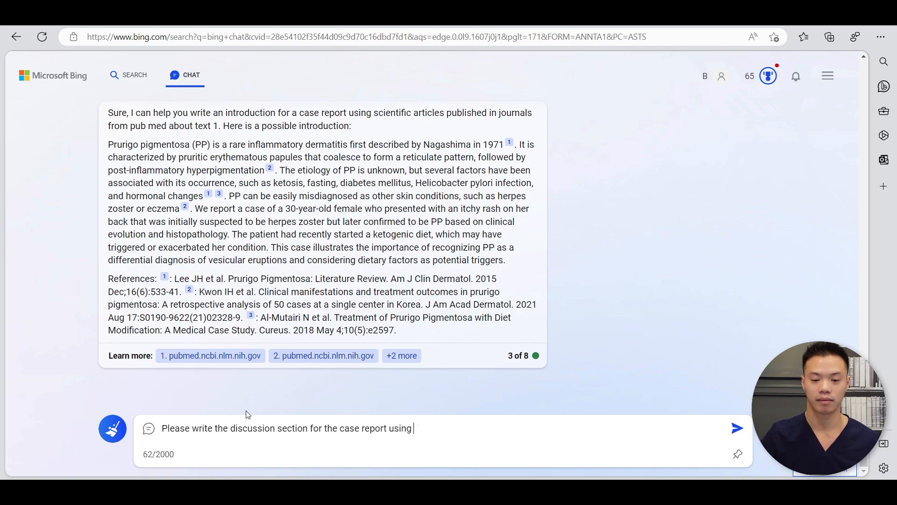
type("text 1")
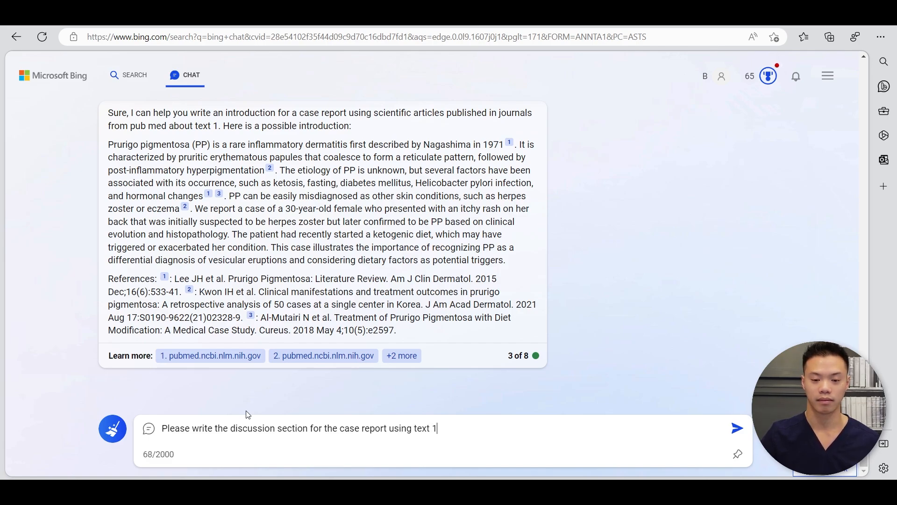
type(". Please provide a")
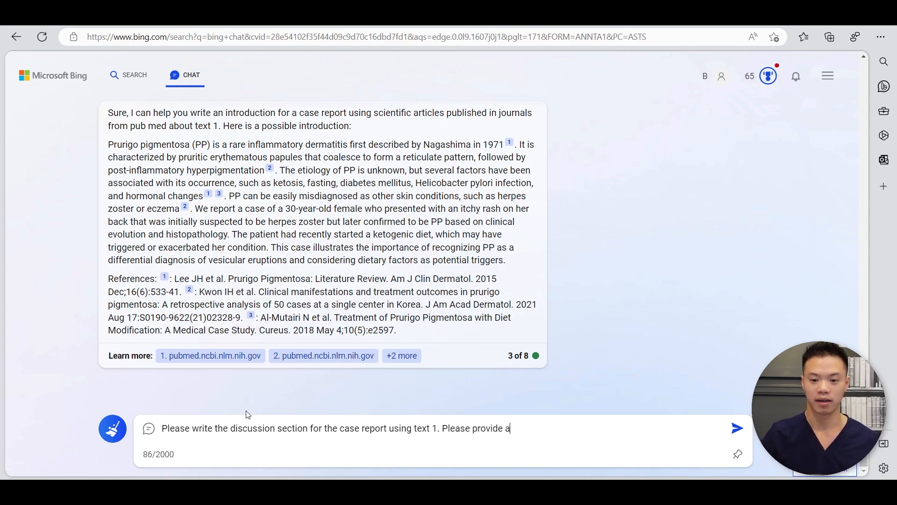
type("present the")
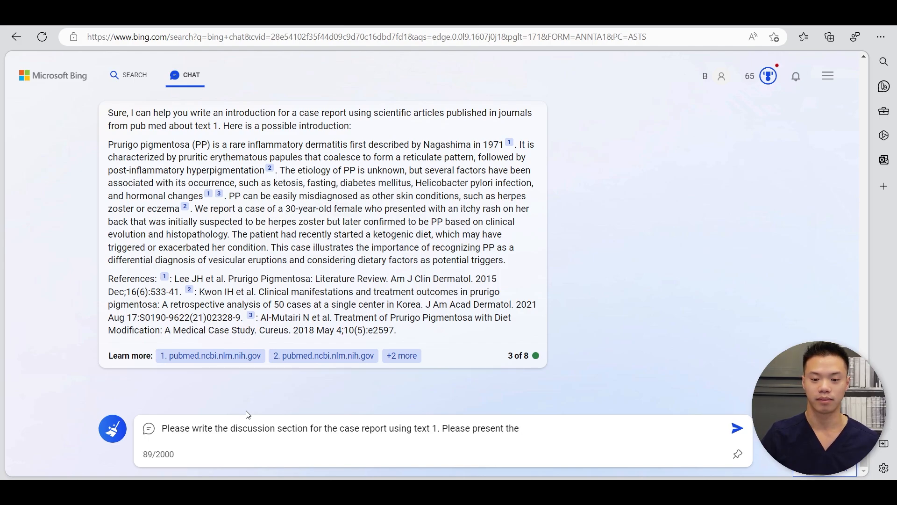
type("references in")
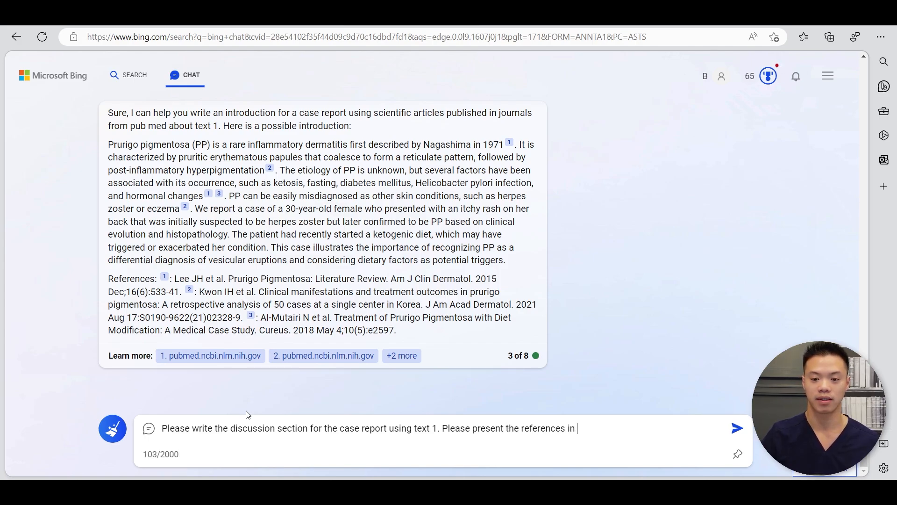
type("a table format with")
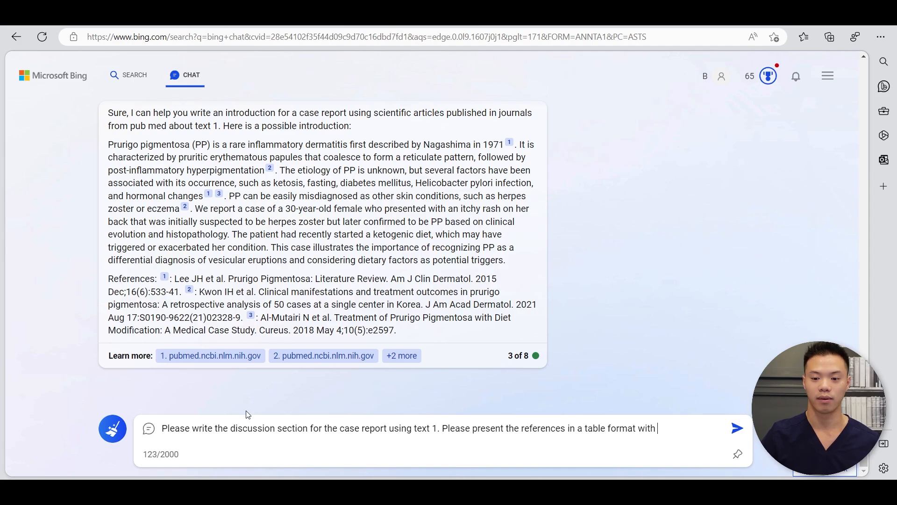
type("column 1 b")
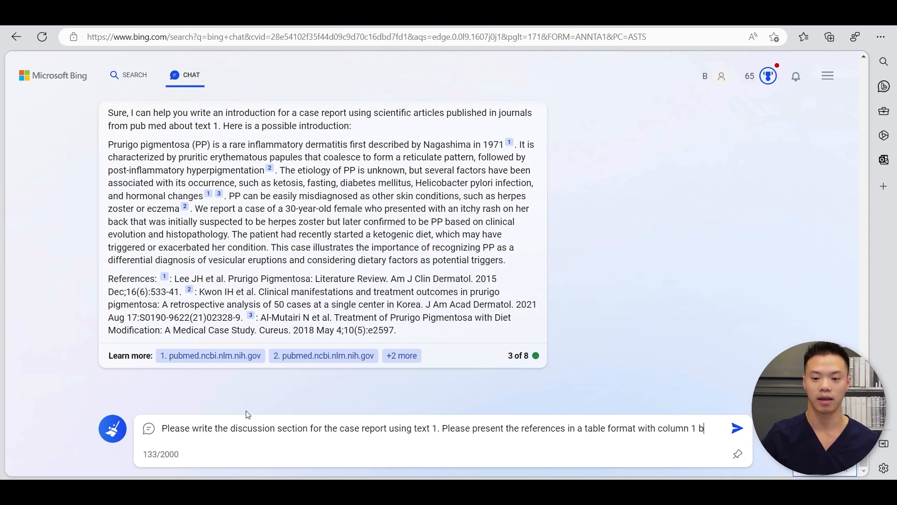
type("1: name of a")
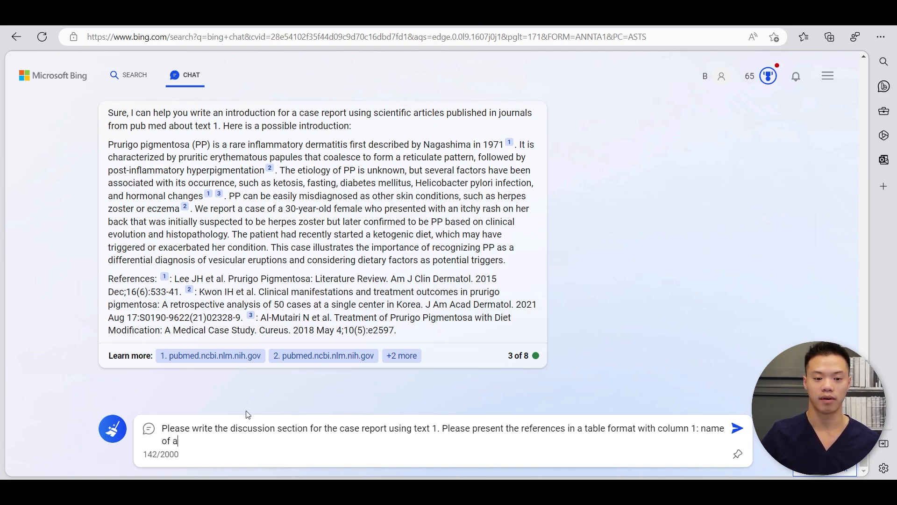
type("rticle, 2n")
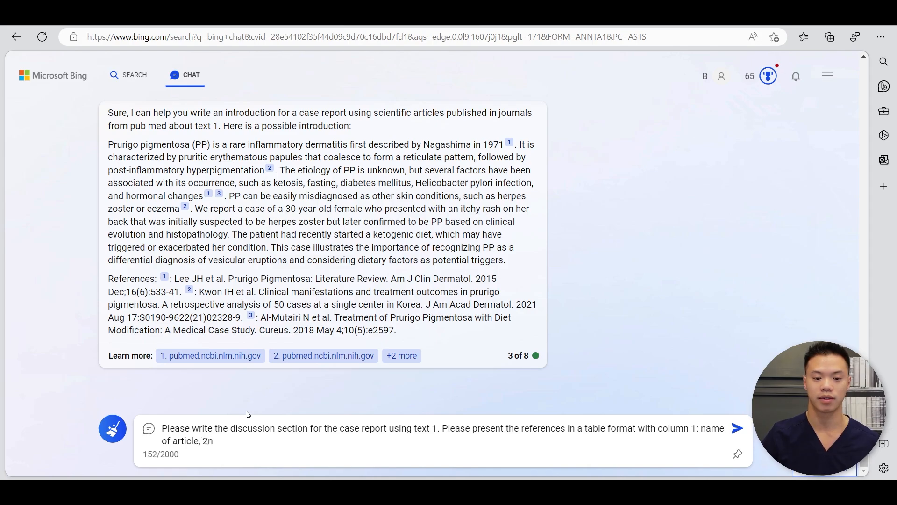
Specify columns for year, author first name, 25-word summary and article URL, then send the request.
type("d column: date o")
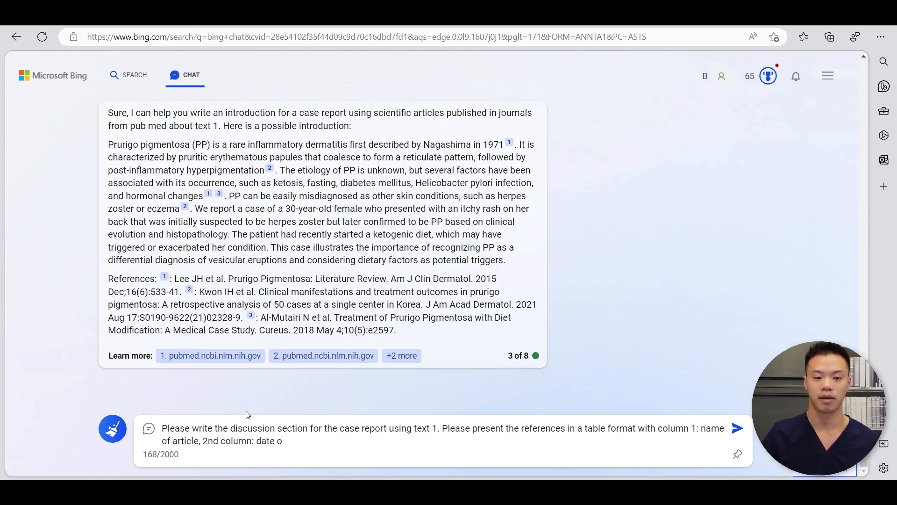
type("year of b")
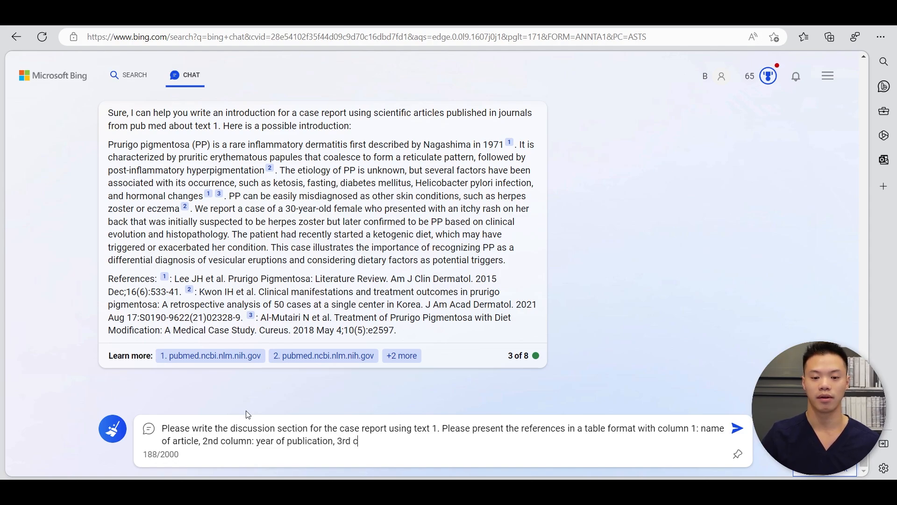
type("olumn: fir")
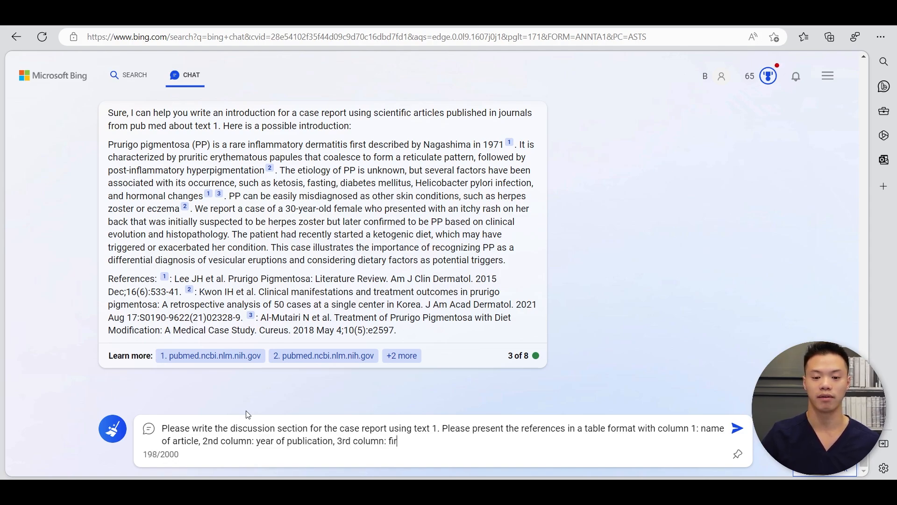
type("st name of the author)")
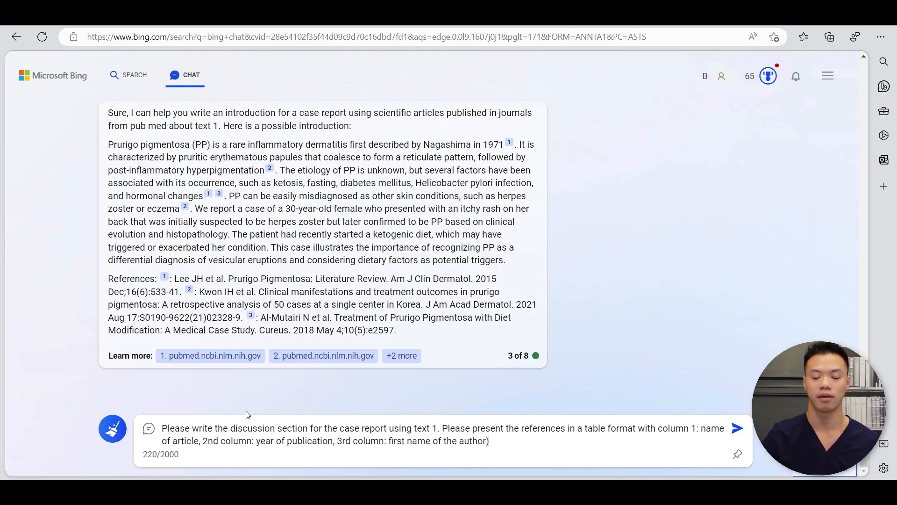
type(", 4")
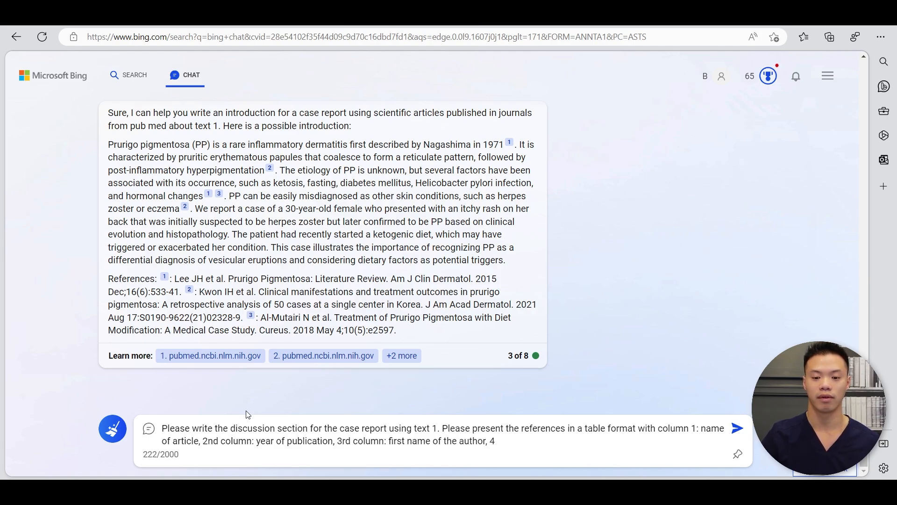
type("th column:")
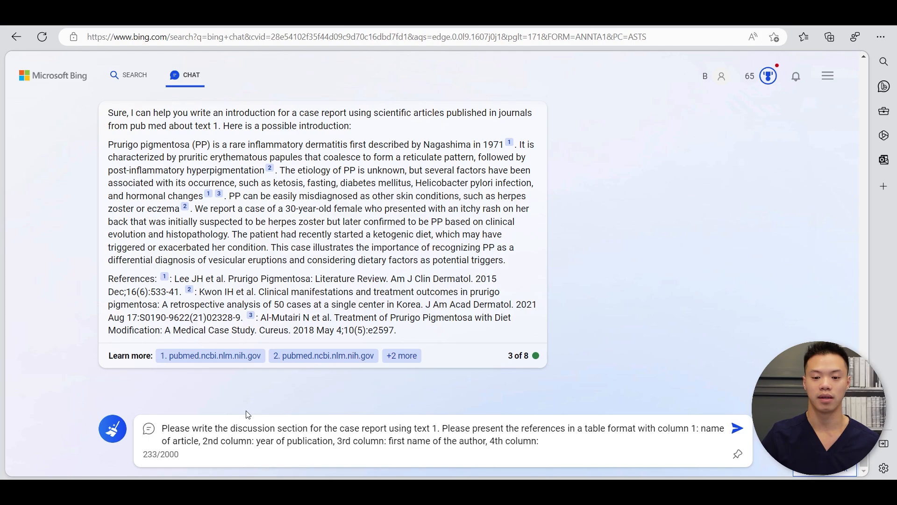
type("25 word summ")
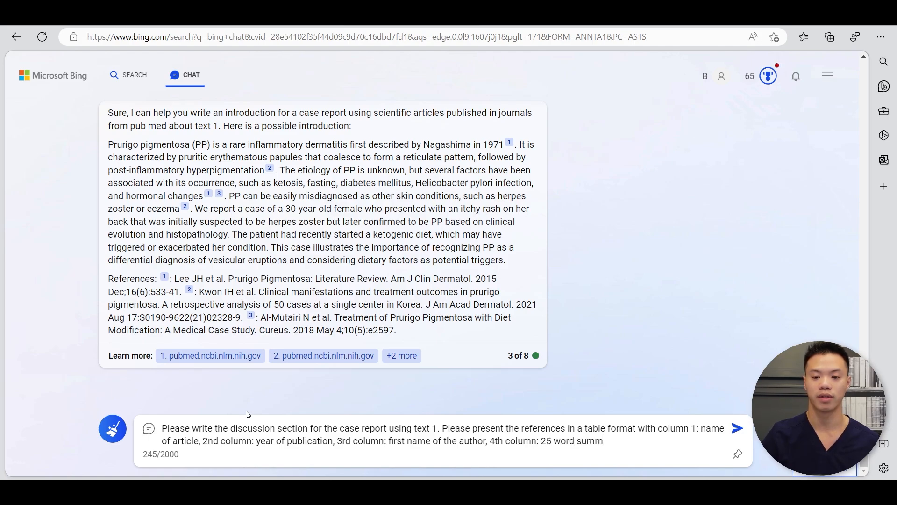
type("ary of the article,")
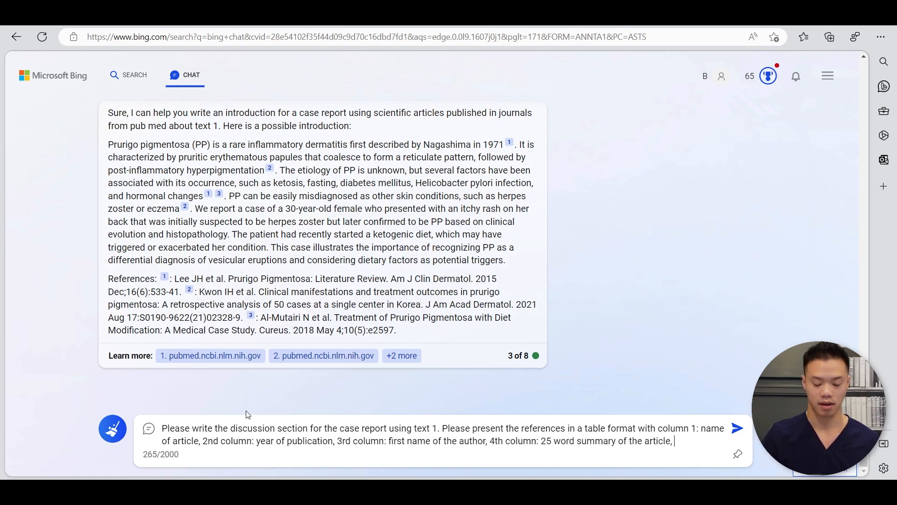
type("5th colomn:")
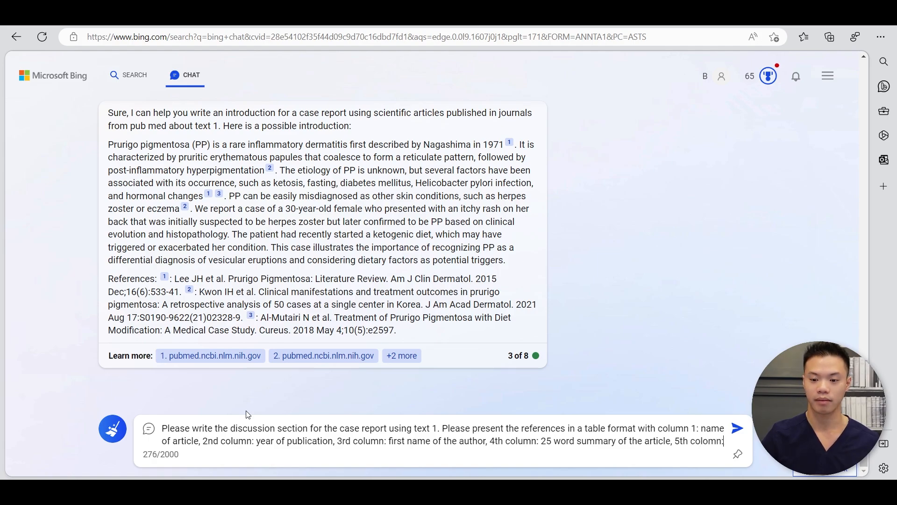
type("e")
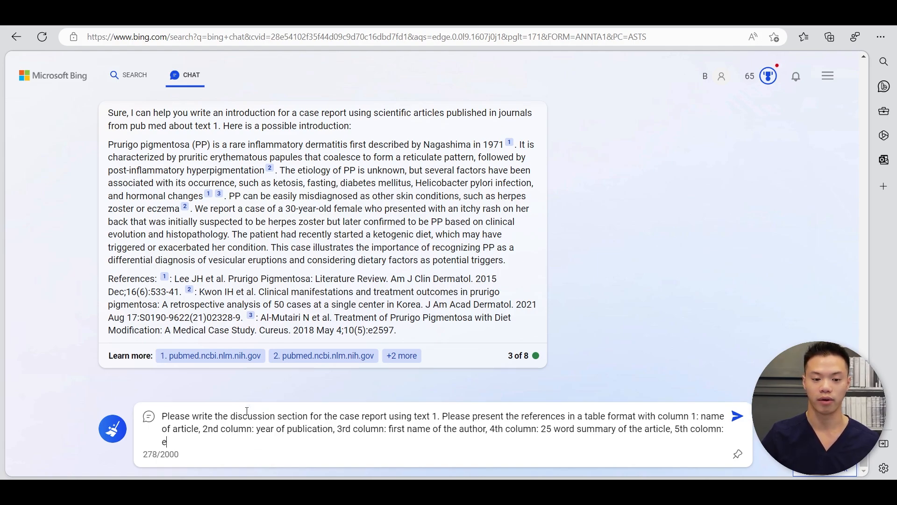
type("the url to the ar")
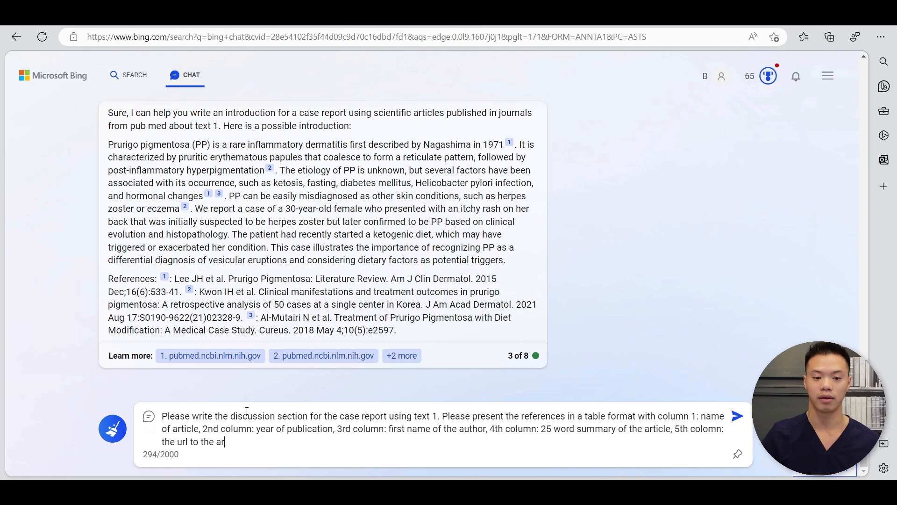
type("ticle")
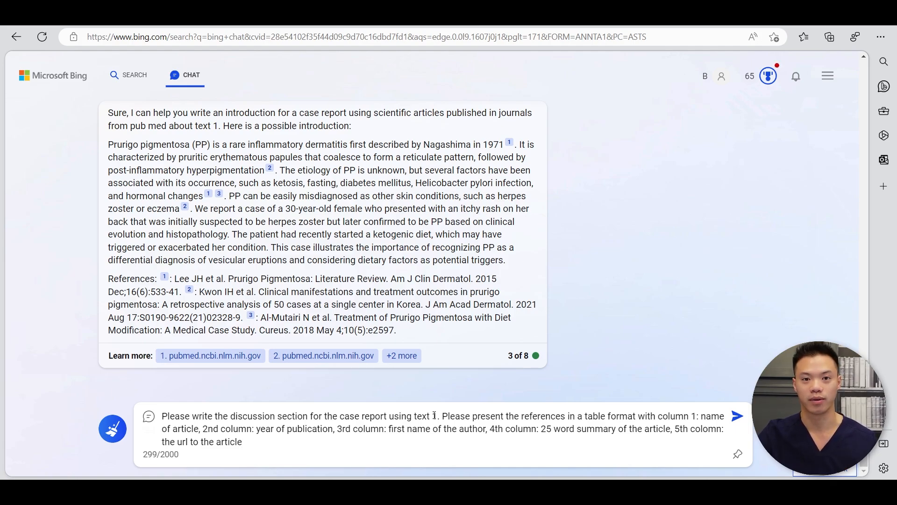
left_click(737, 416)
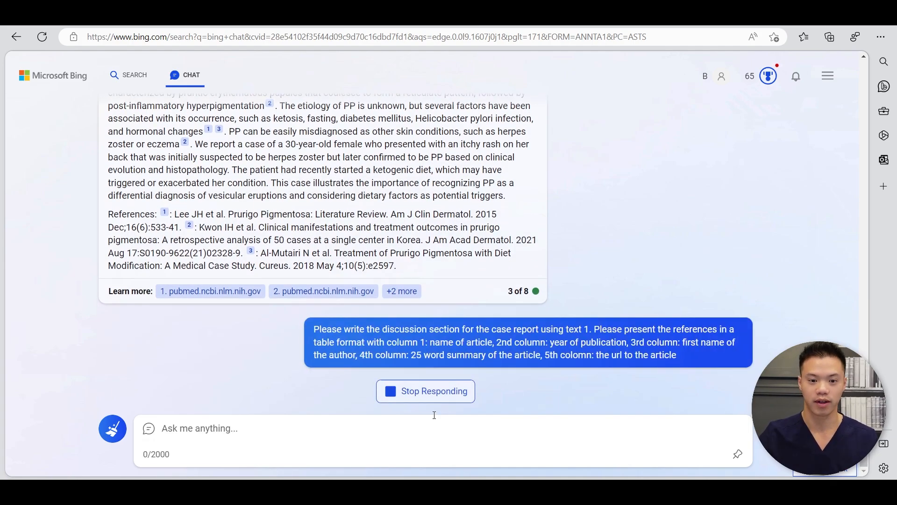
mouse_move(555, 281)
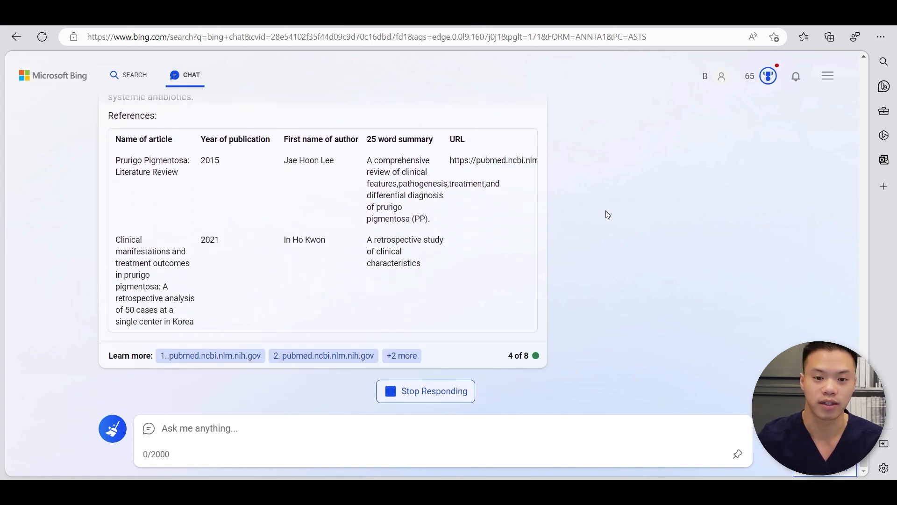
Scroll through Bing's discussion section and its three-article references table.
scroll("down", 3)
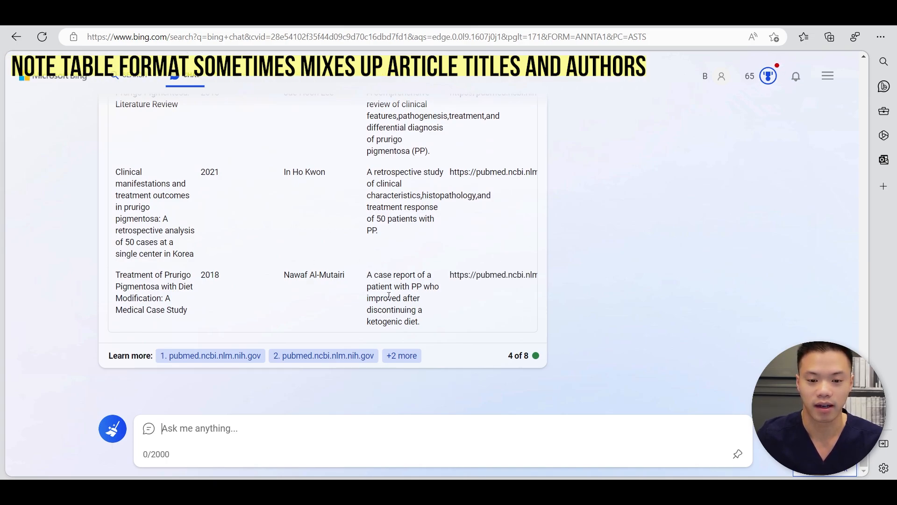
scroll("up", 3)
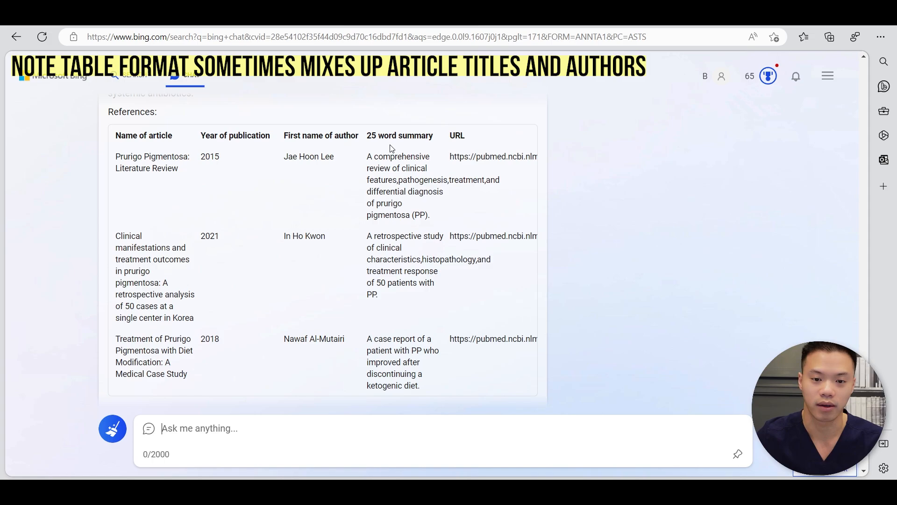
mouse_move(498, 342)
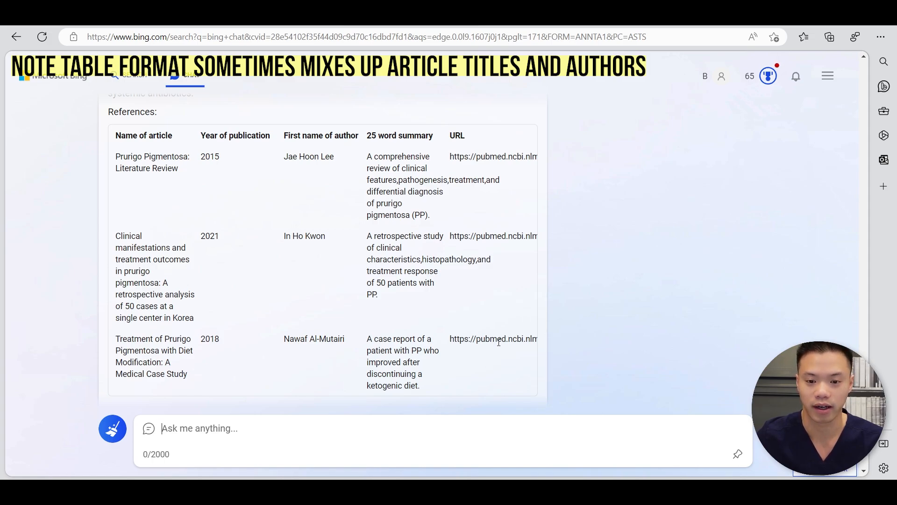
scroll("down", 3)
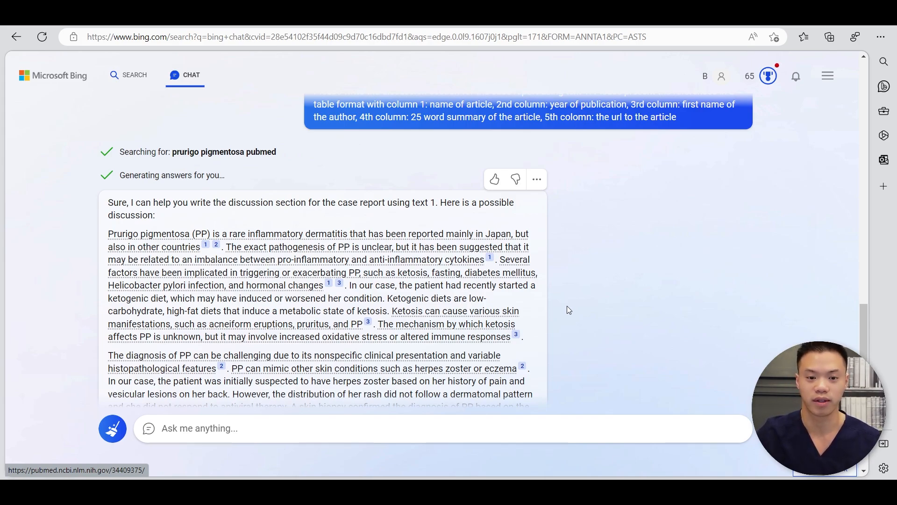
scroll("up", 3)
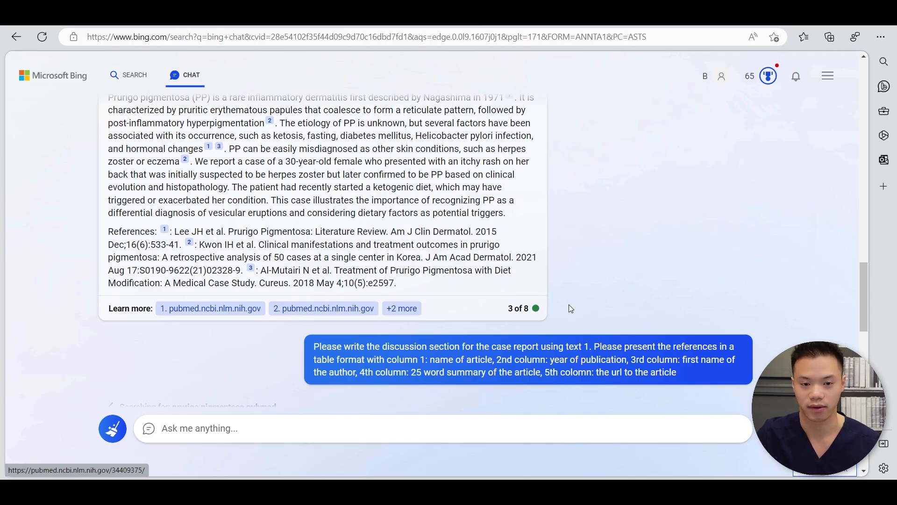
Scroll back over the conversation and begin a new 'Please rephrase' message.
scroll("down", 3)
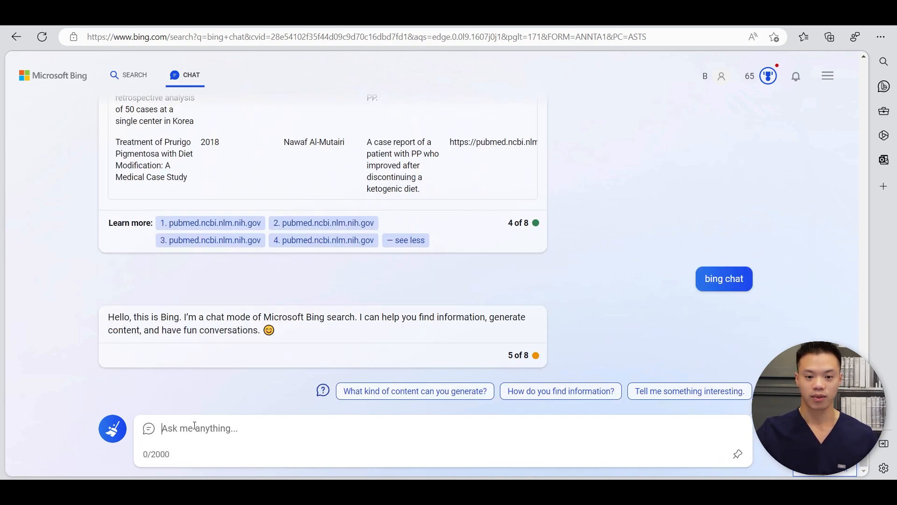
scroll("up", 3)
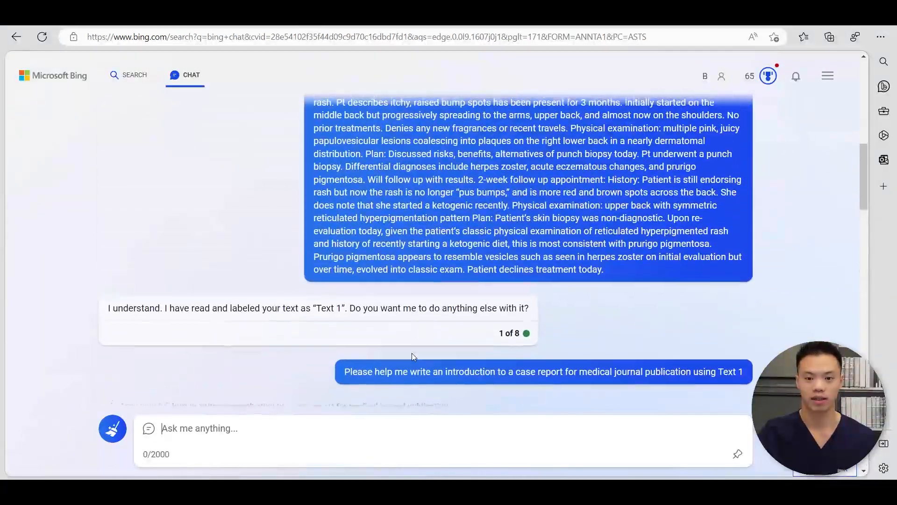
scroll("down", 3)
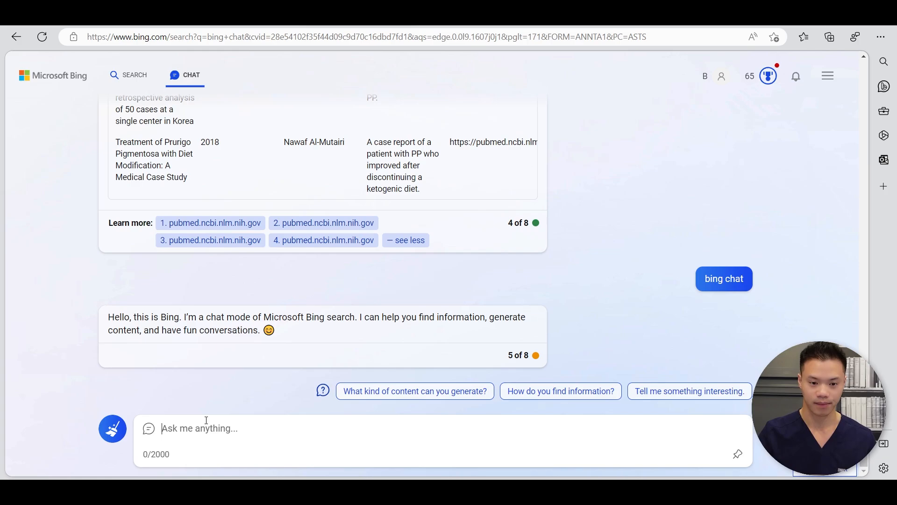
type("Please rephrase t")
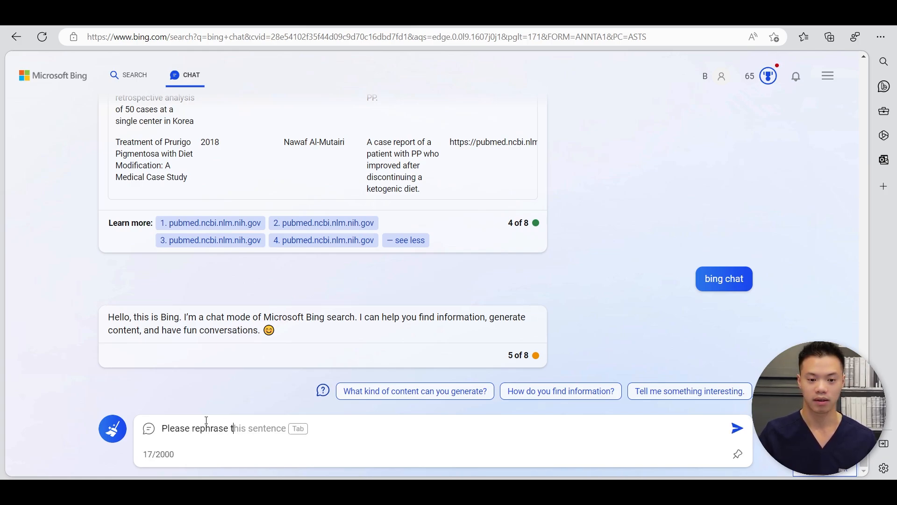
type("Text 1 as a case report format")
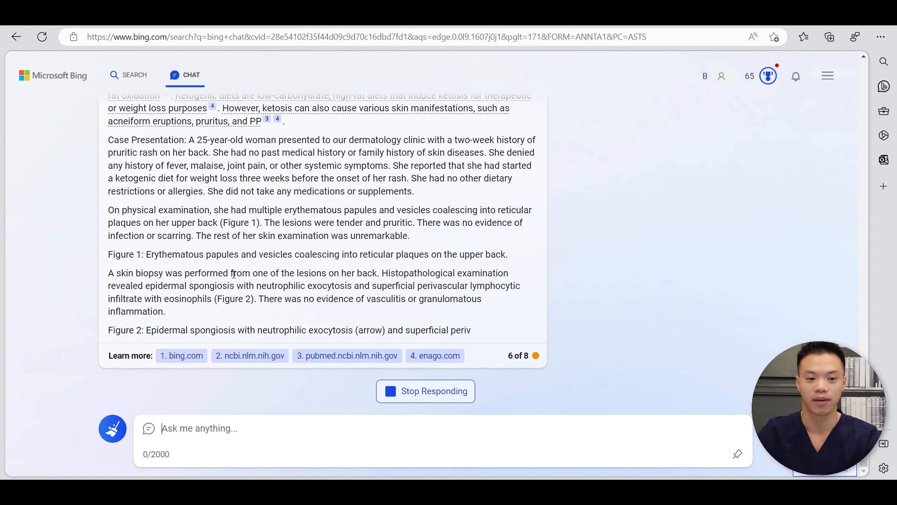
scroll("down", 3)
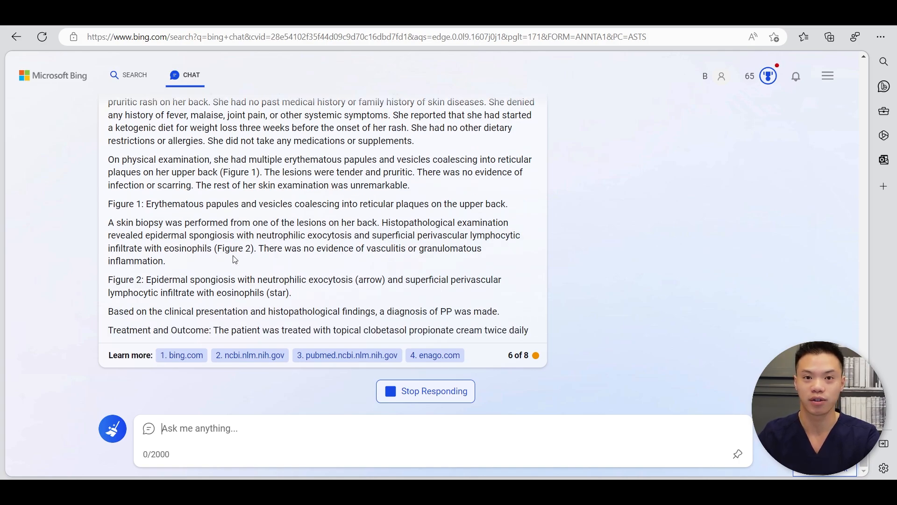
scroll("down", 3)
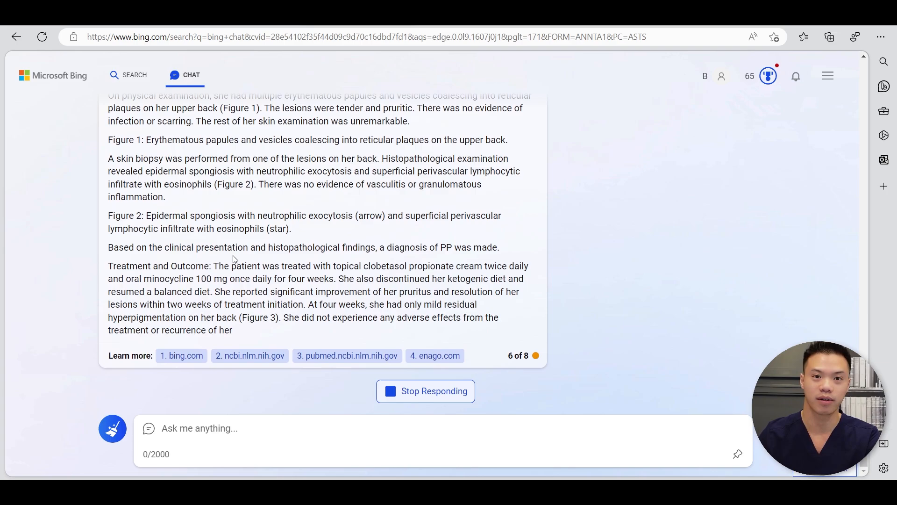
scroll("down", 3)
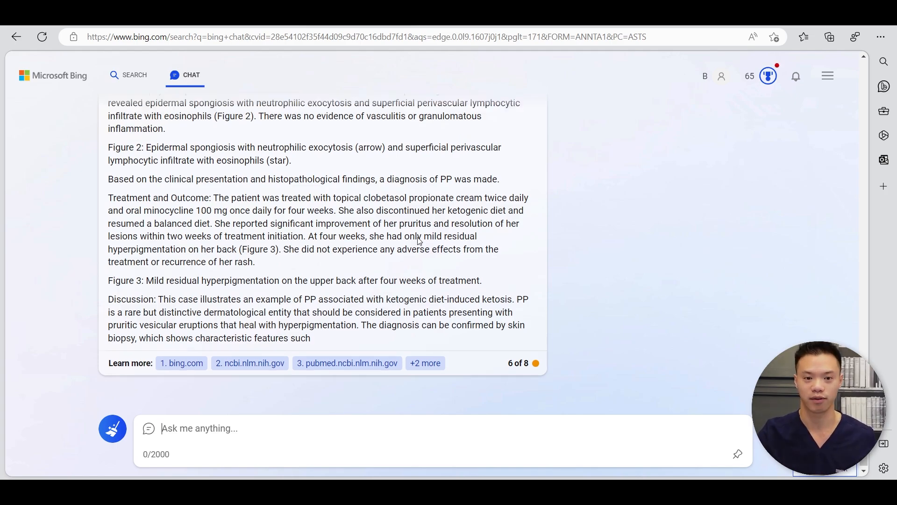
scroll("up", 3)
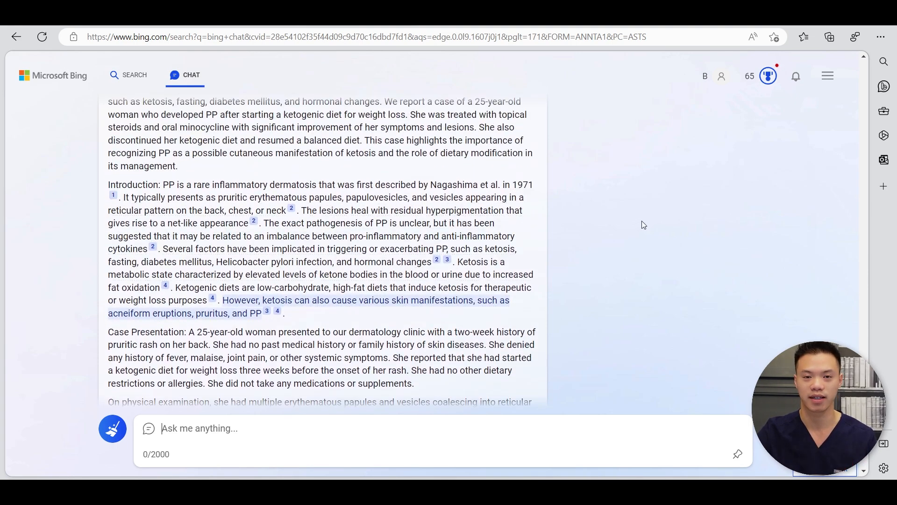
scroll("up", 3)
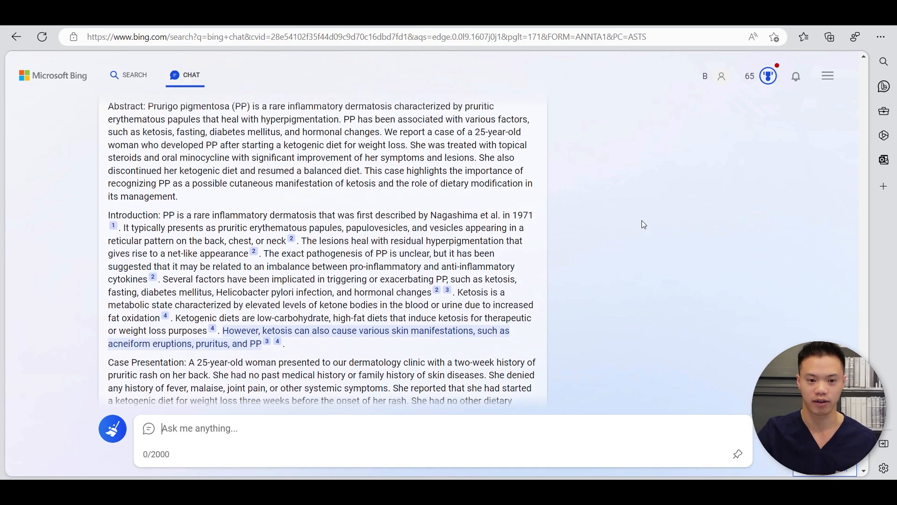
Send a request to rephrase the clinic notes into a medical professional format for scientific publication and read the reply.
type("Please rephrase the following i")
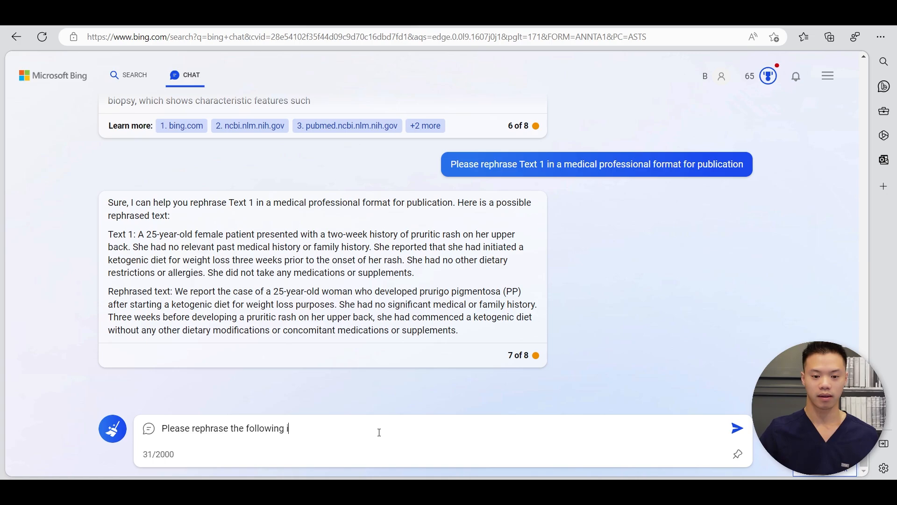
type("text below into a medical")
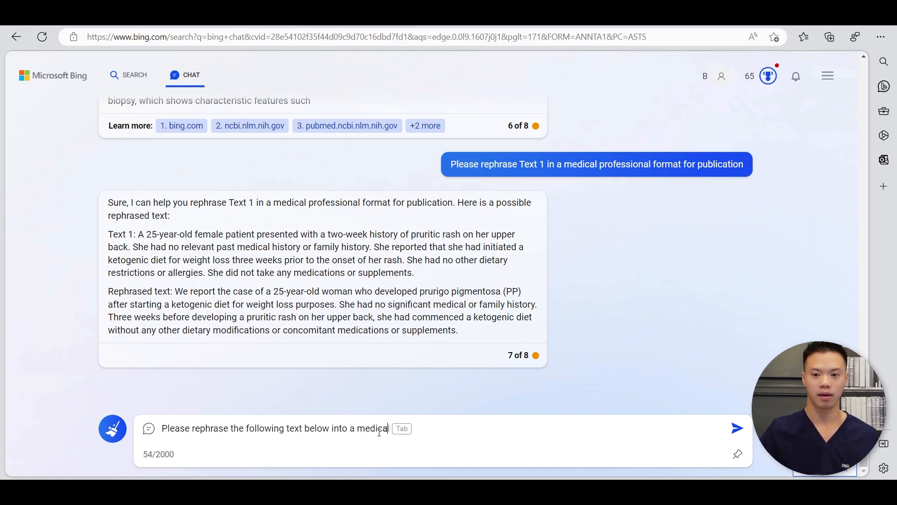
type("professional format for scientific publicati")
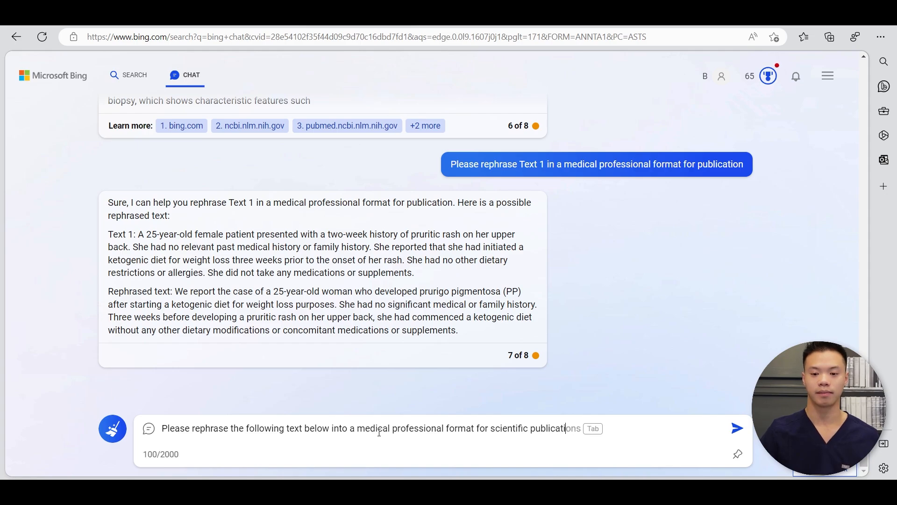
left_click(737, 428)
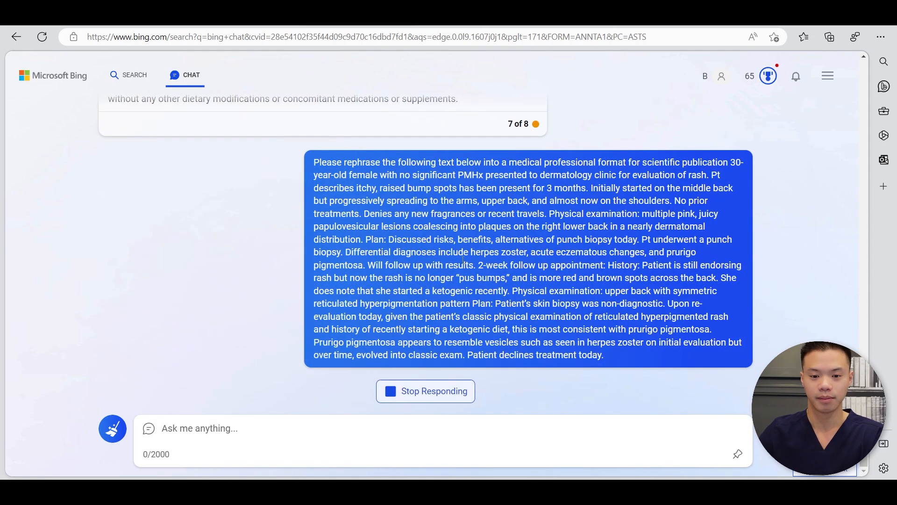
scroll("down", 3)
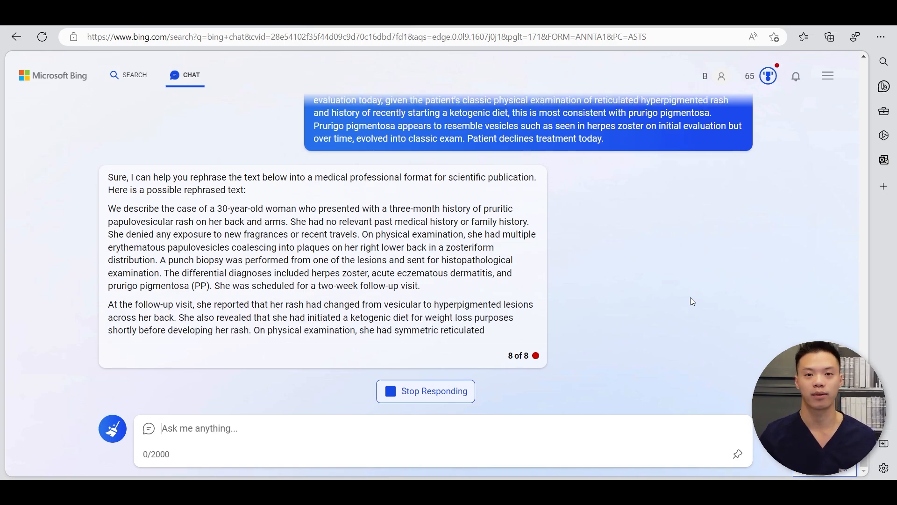
scroll("down", 3)
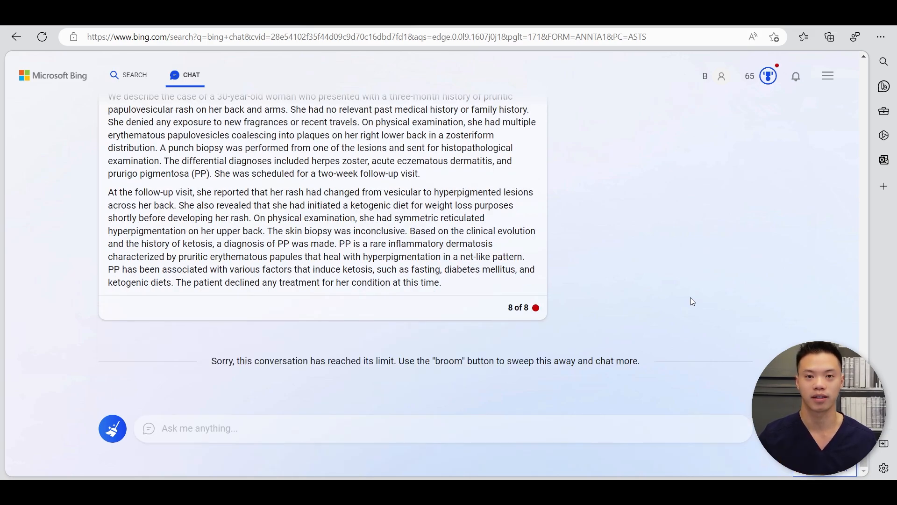
mouse_move(665, 265)
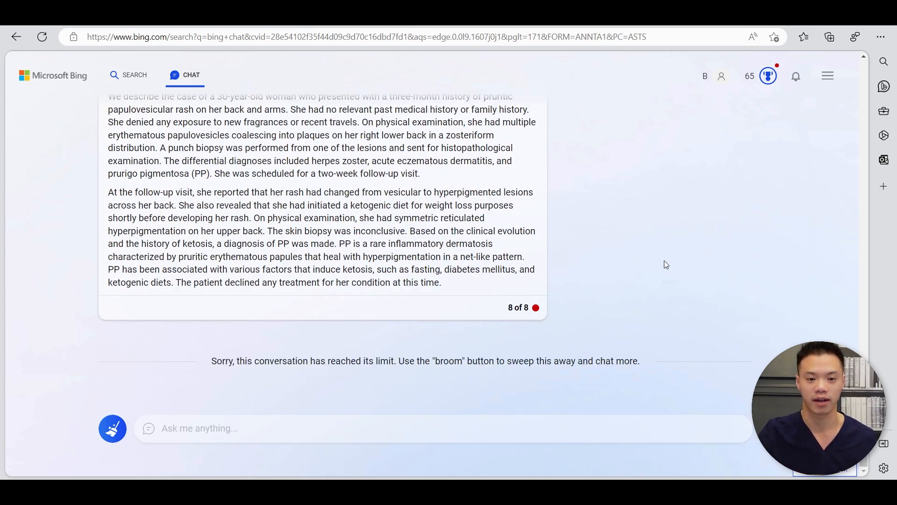
scroll("up", 3)
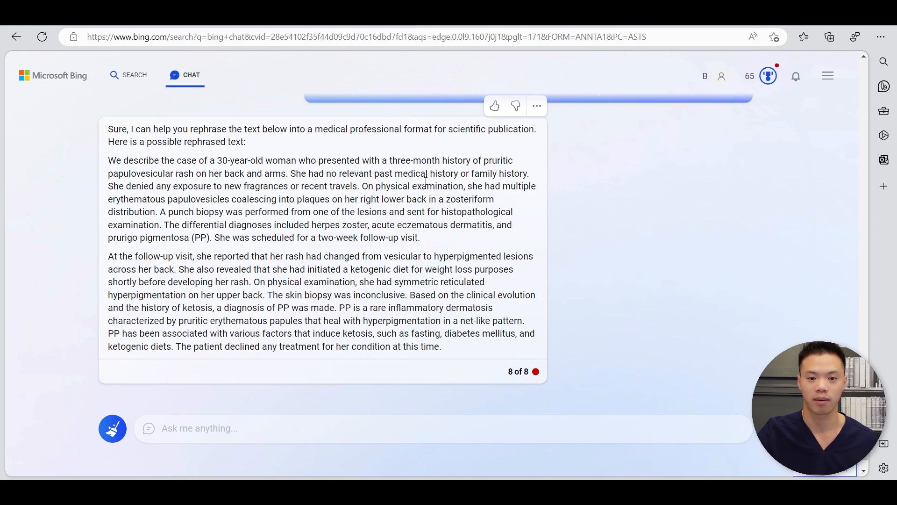
mouse_move(280, 187)
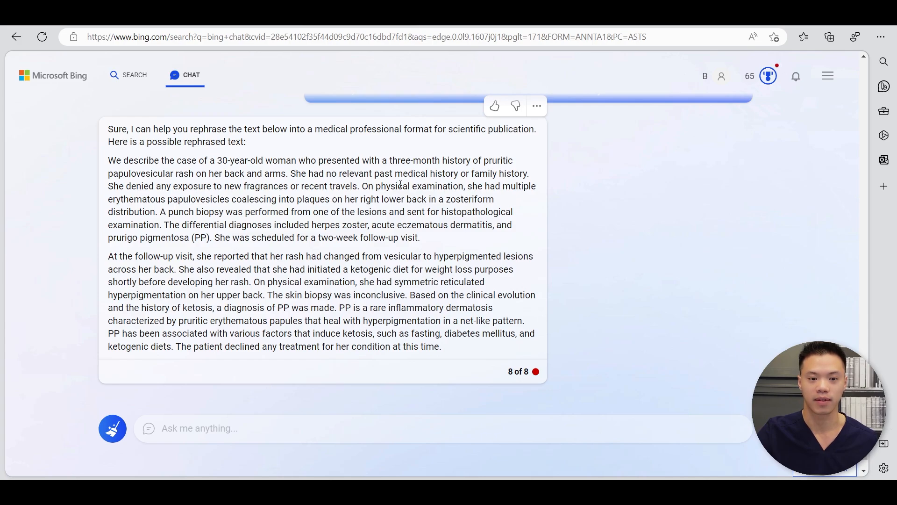
mouse_move(284, 218)
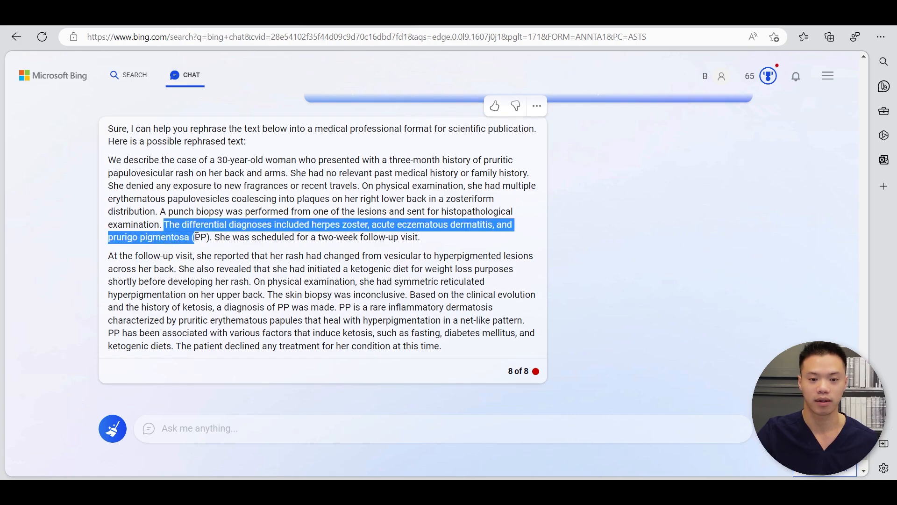
scroll("down", 3)
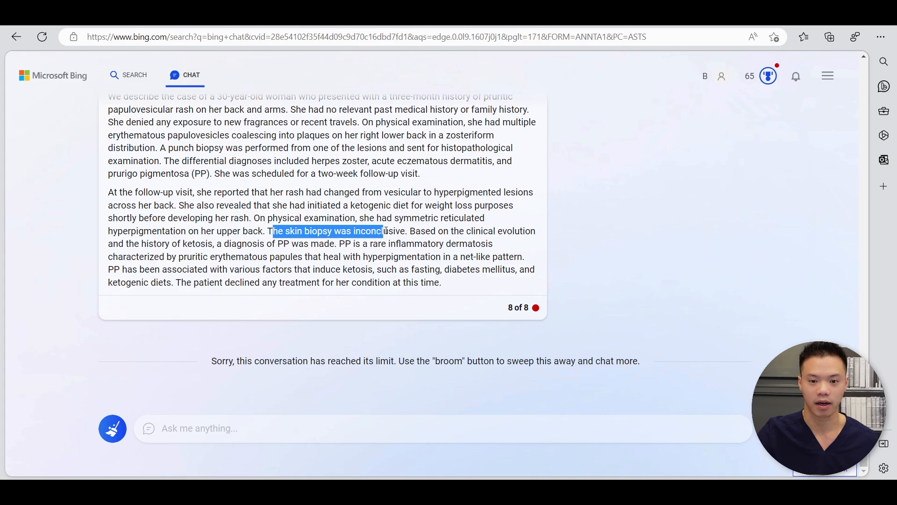
left_click(443, 231)
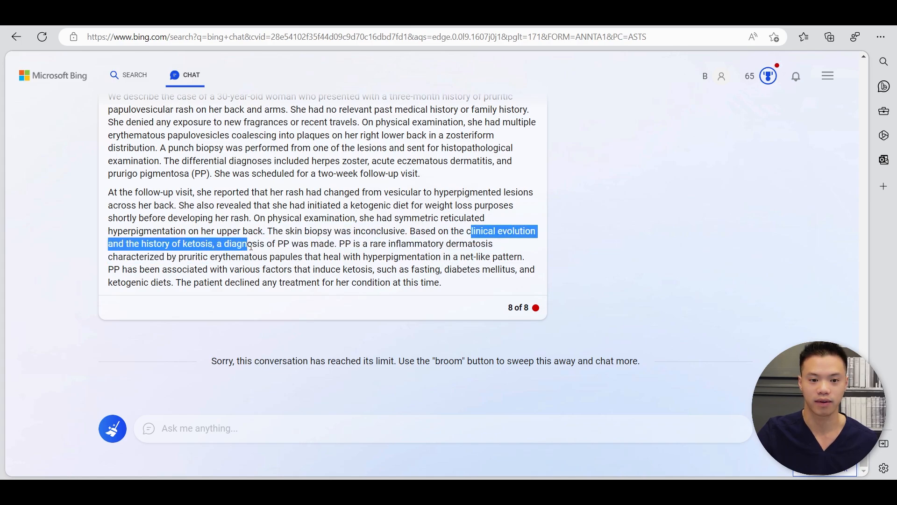
left_click(481, 256)
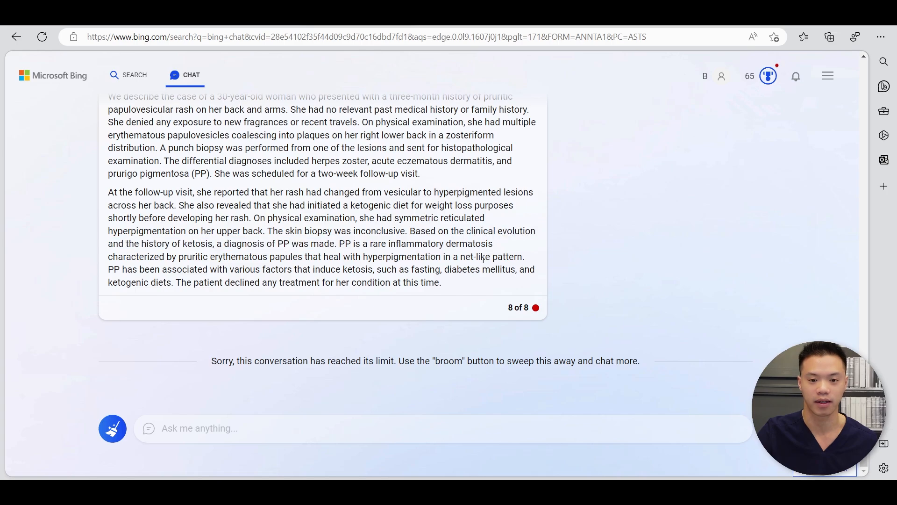
mouse_move(499, 228)
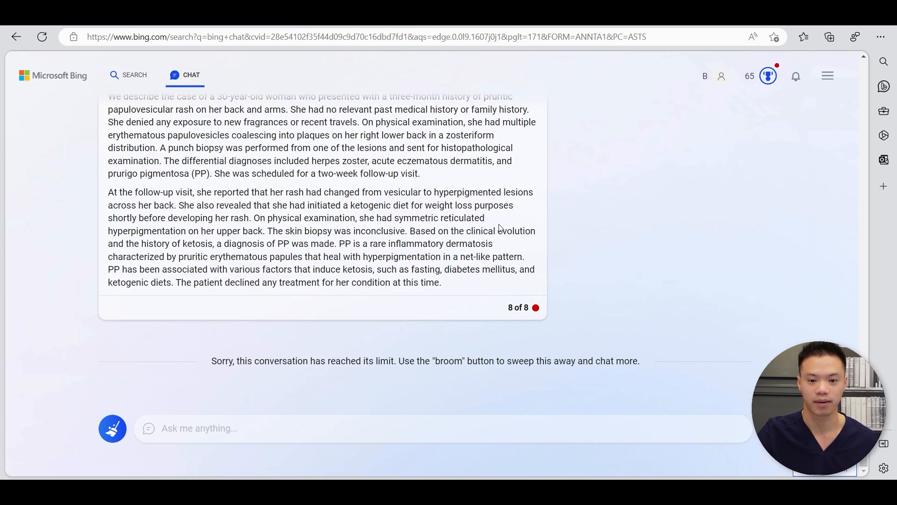
scroll("up", 3)
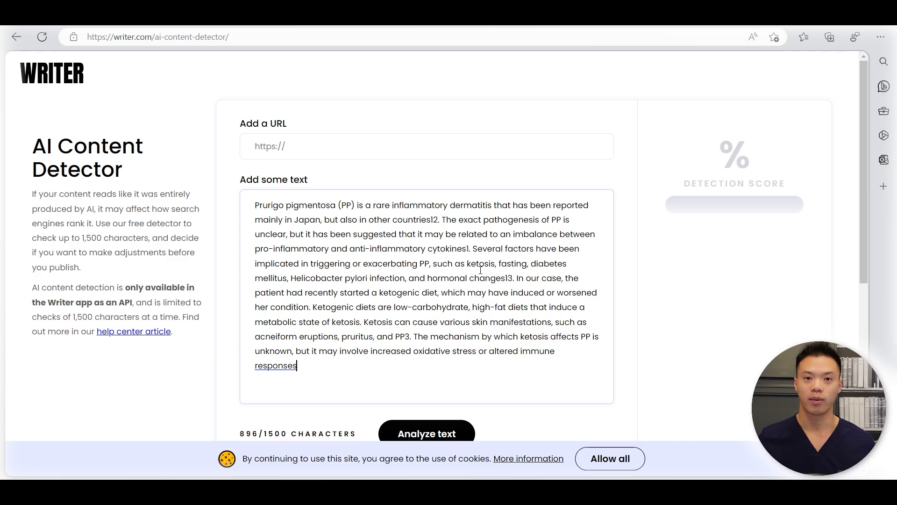
mouse_move(682, 287)
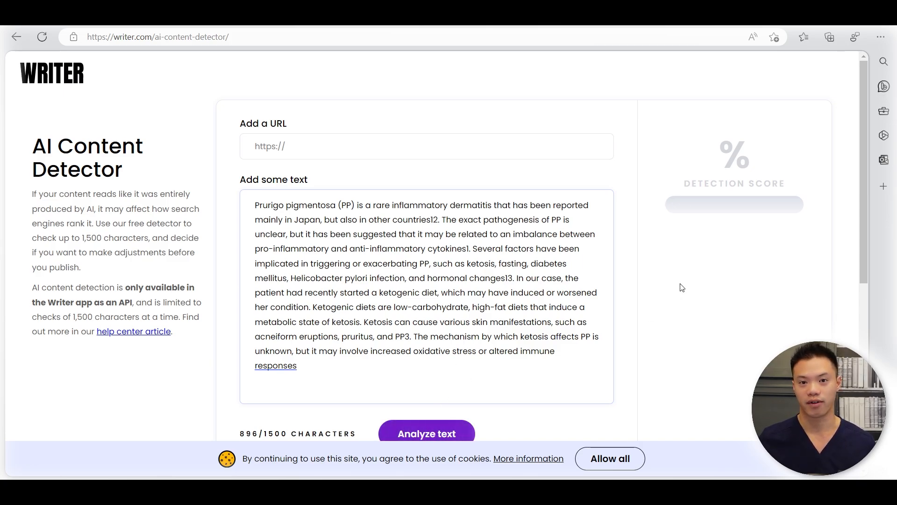
Analyze the passage in Writer's AI detector, then scan it for plagiarism in Grammarly.
left_click(426, 433)
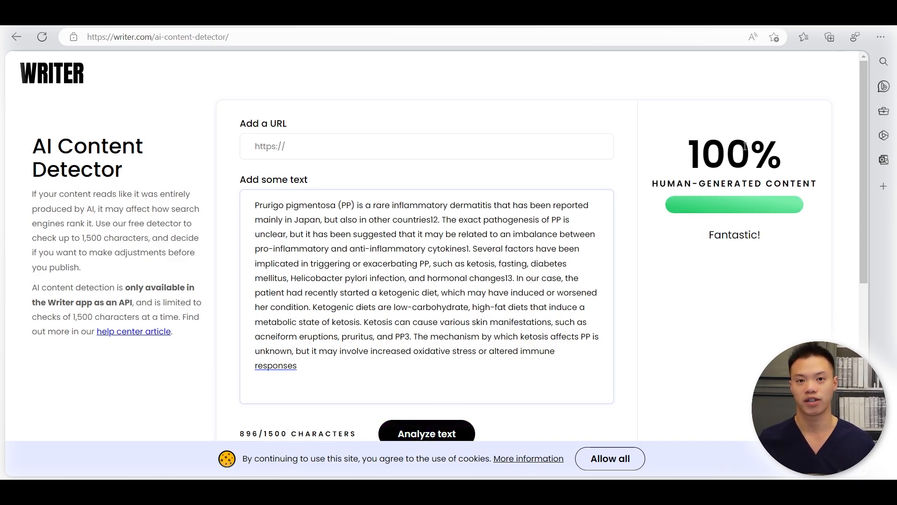
mouse_move(756, 216)
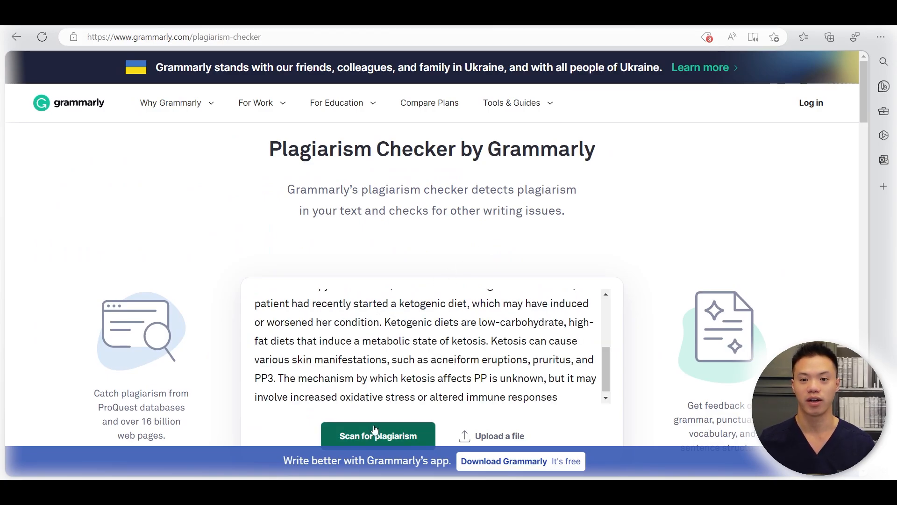
left_click(377, 435)
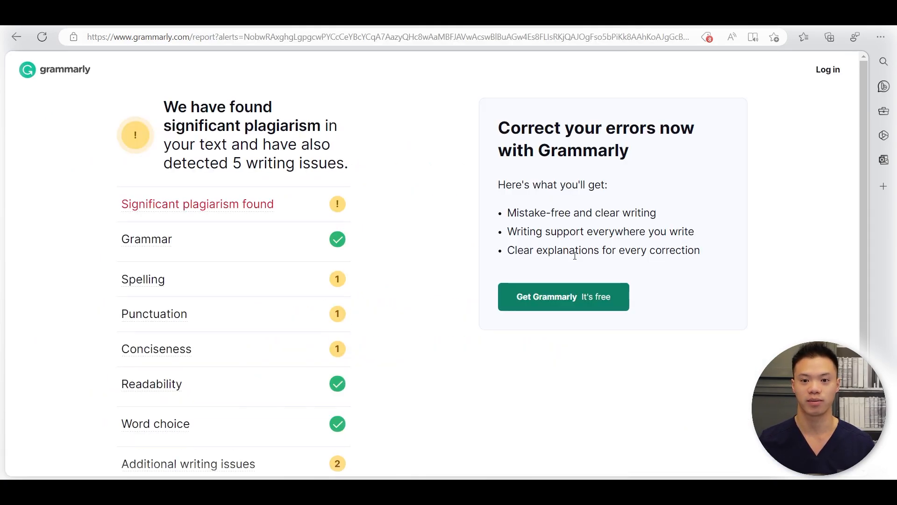
mouse_move(395, 213)
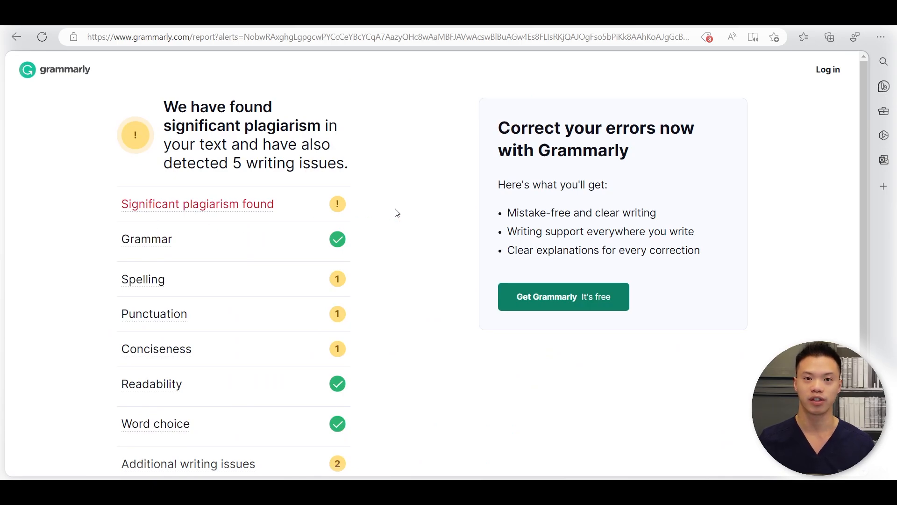